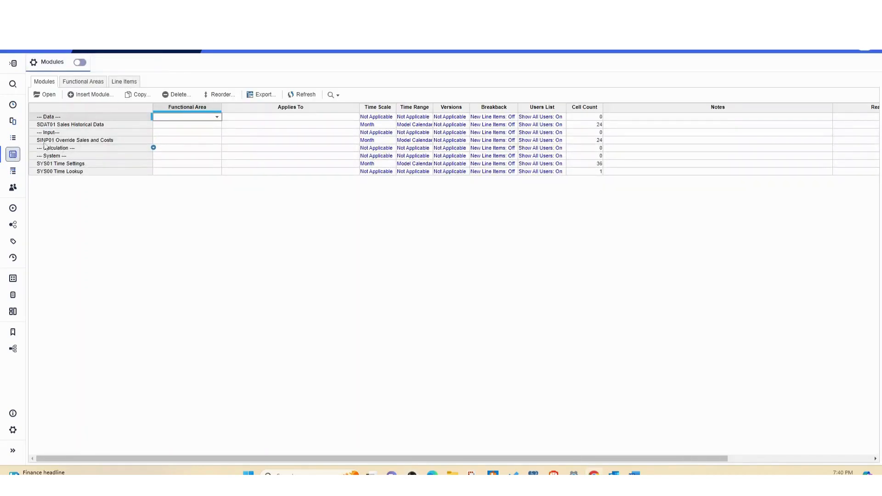
Begin an import into the empty Classification list to reach the source chooser.
{"action": "left_click", "coordinate": [12, 139]}
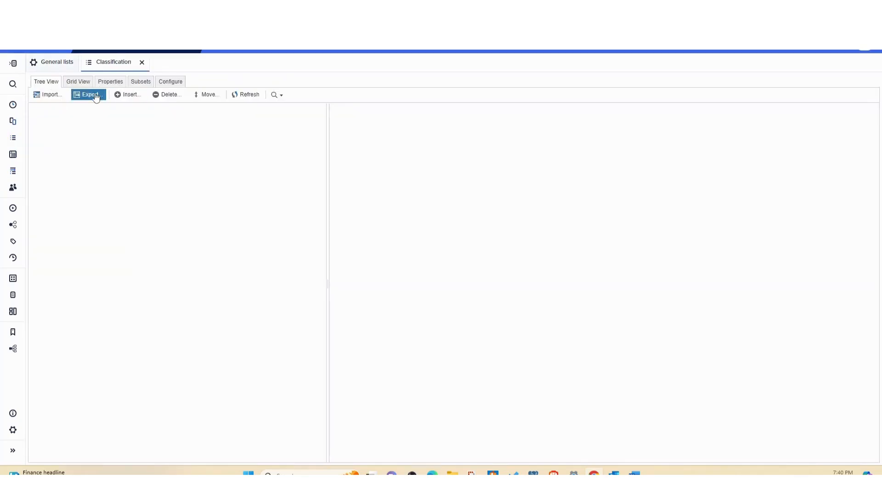
{"action": "left_click", "coordinate": [49, 93]}
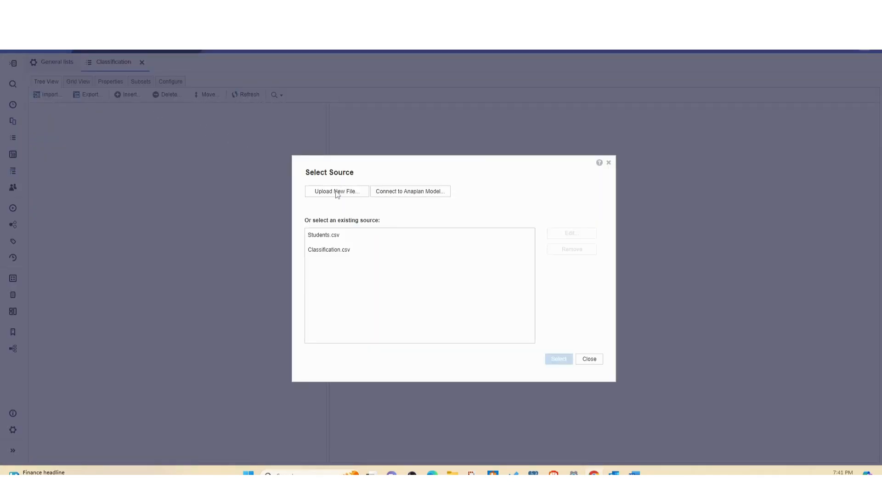
Upload Classification.csv as a private (non-default) source file and continue to column mapping.
{"action": "left_click", "coordinate": [336, 191]}
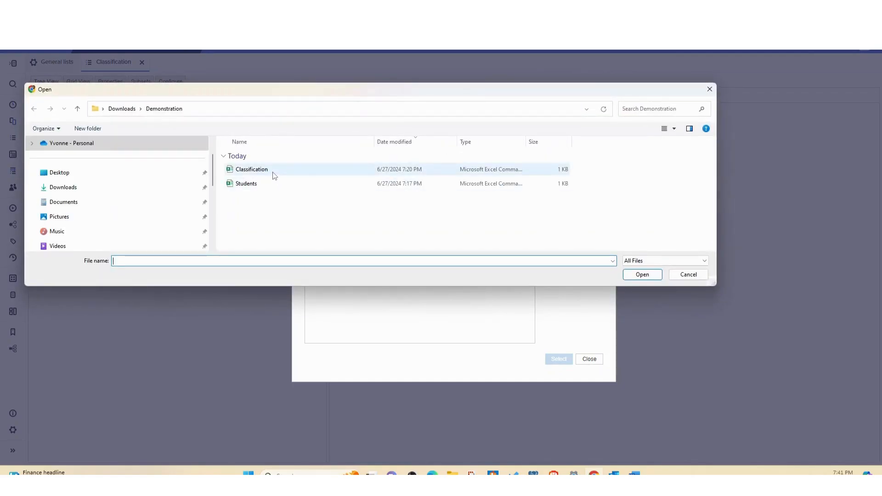
{"action": "double_click", "coordinate": [252, 169]}
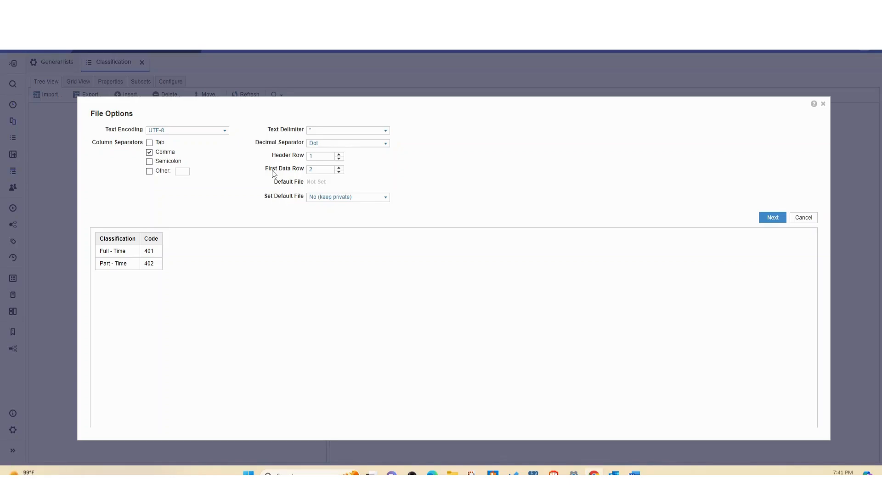
{"action": "mouse_move", "coordinate": [415, 199]}
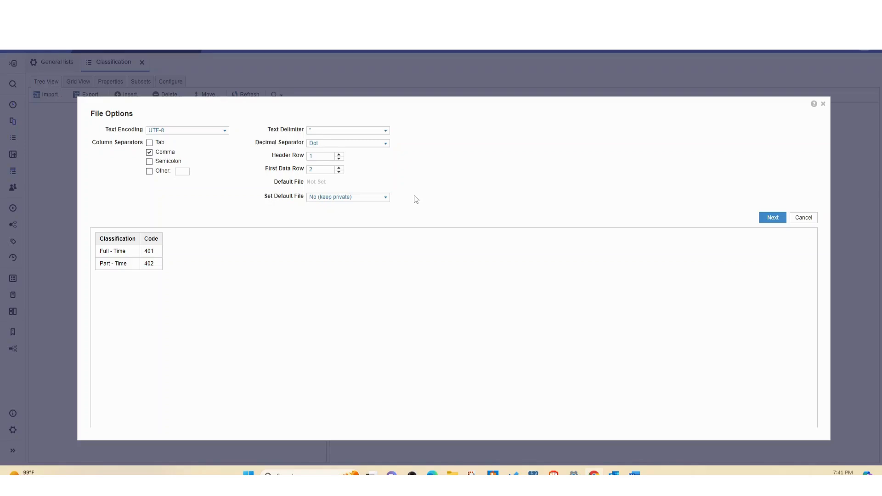
{"action": "mouse_move", "coordinate": [367, 140]}
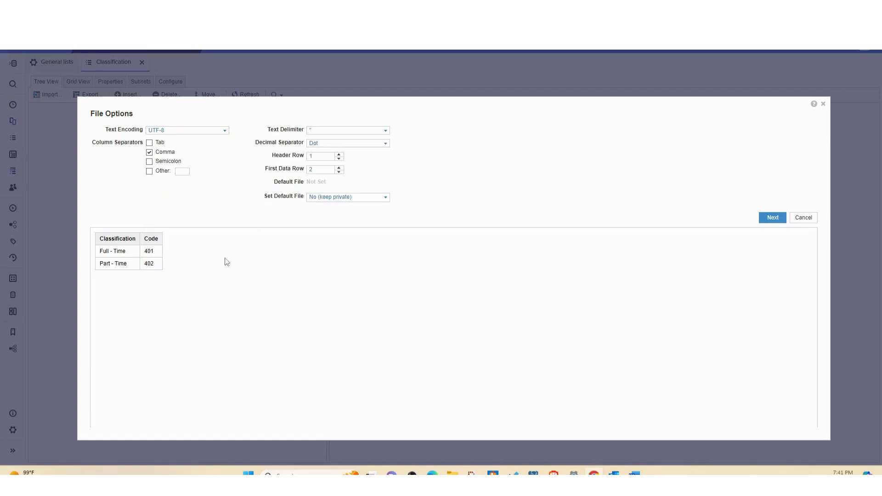
{"action": "mouse_move", "coordinate": [285, 178]}
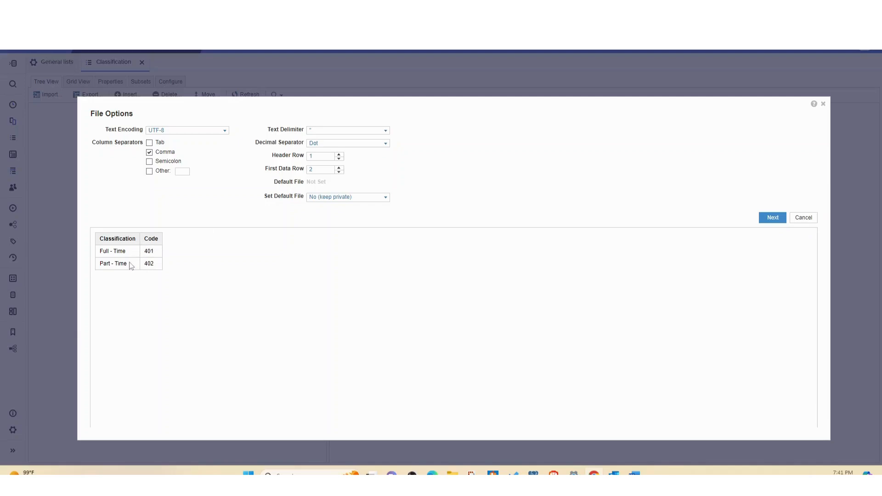
{"action": "mouse_move", "coordinate": [376, 200]}
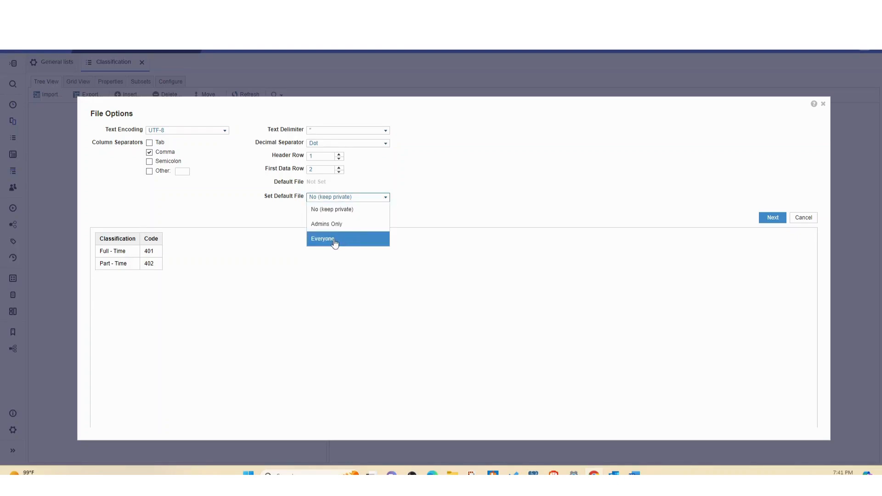
{"action": "mouse_move", "coordinate": [346, 224]}
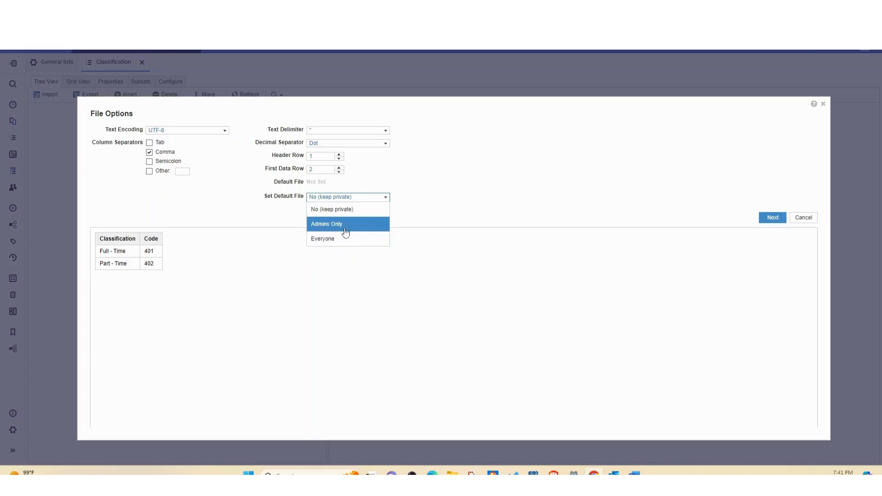
{"action": "mouse_move", "coordinate": [340, 238]}
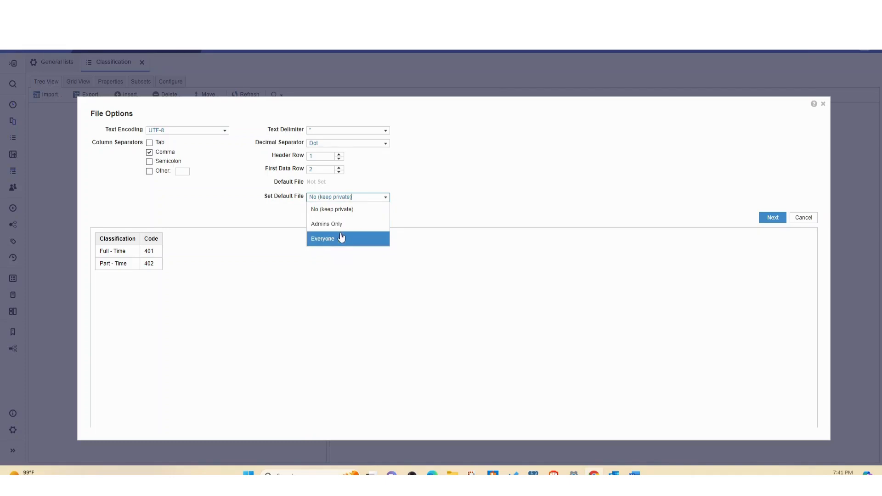
{"action": "left_click", "coordinate": [661, 188]}
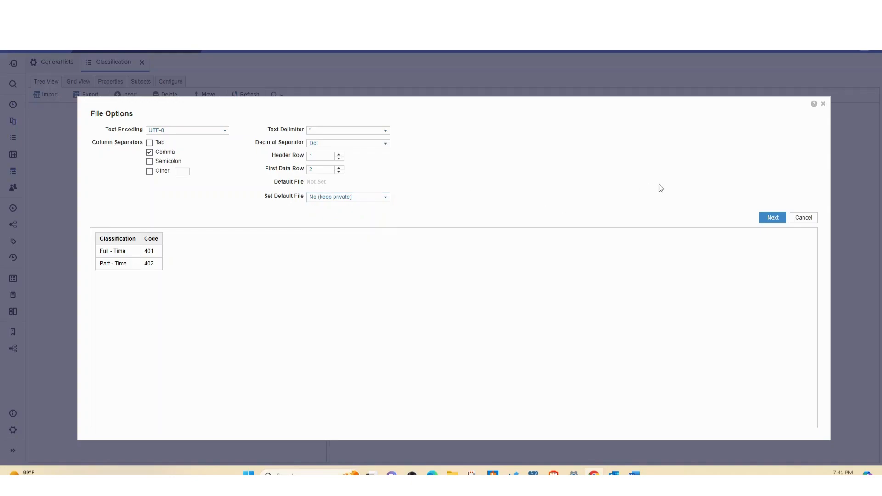
{"action": "left_click", "coordinate": [773, 218]}
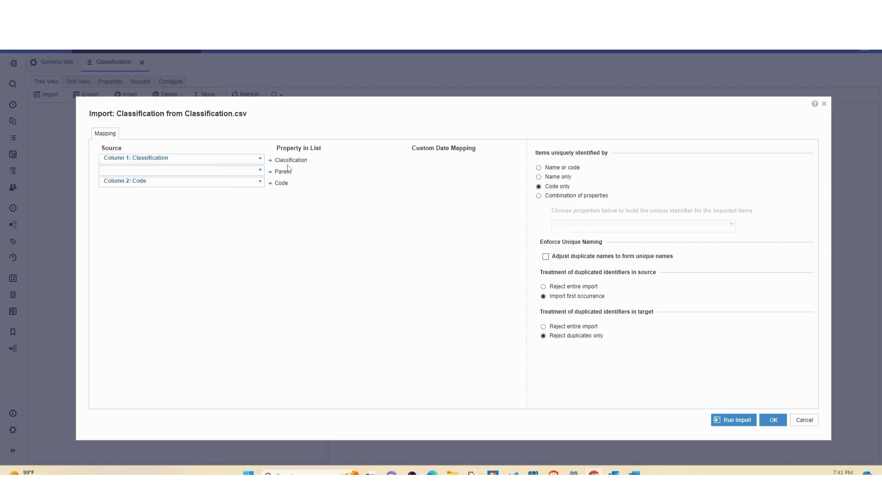
{"action": "mouse_move", "coordinate": [287, 167]}
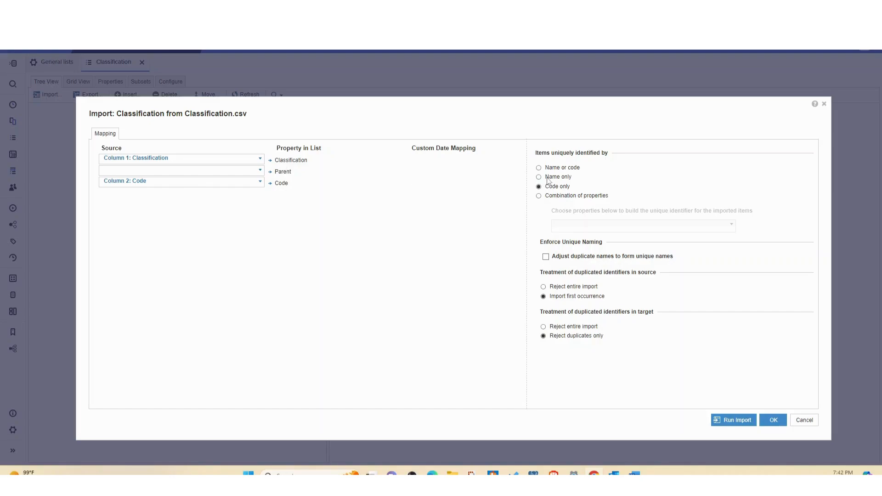
Run the Classification import with items uniquely identified by Code, creating 2 items.
{"action": "left_click", "coordinate": [538, 186]}
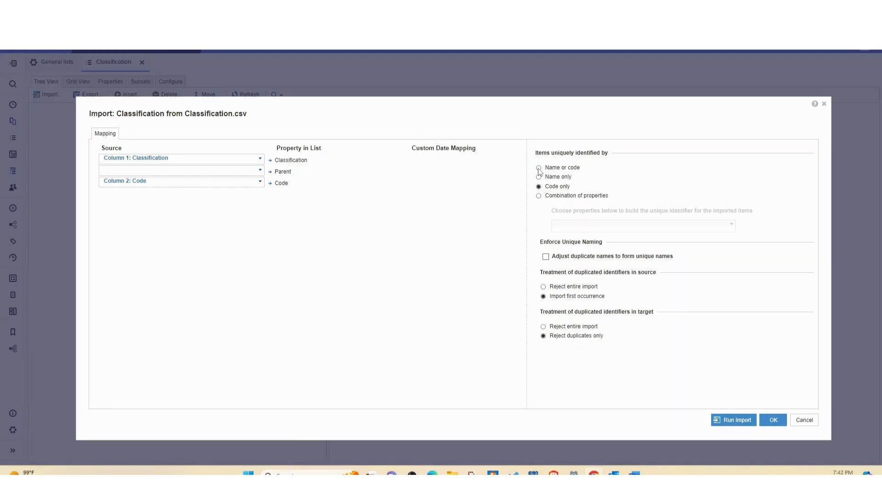
{"action": "left_click", "coordinate": [538, 167]}
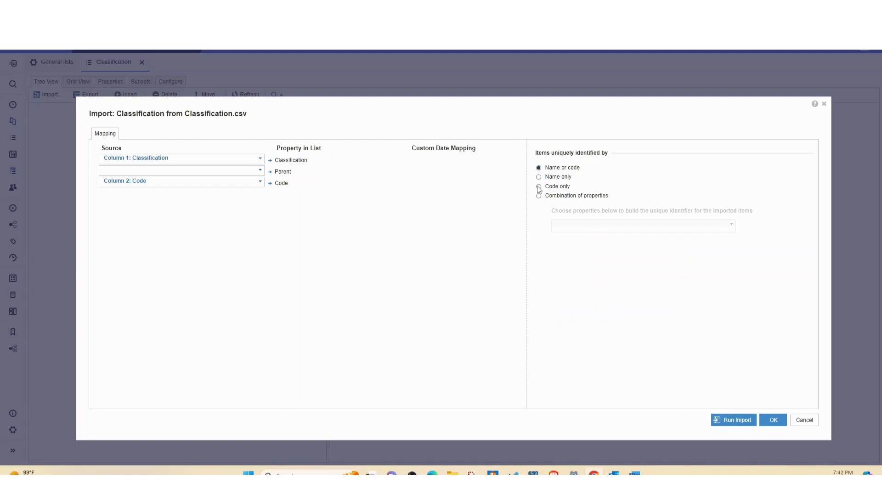
{"action": "left_click", "coordinate": [539, 187]}
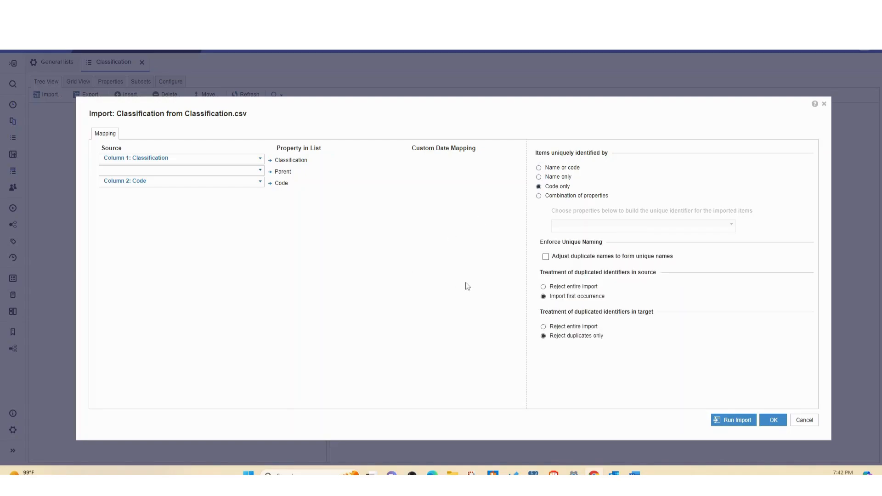
{"action": "mouse_move", "coordinate": [760, 397]}
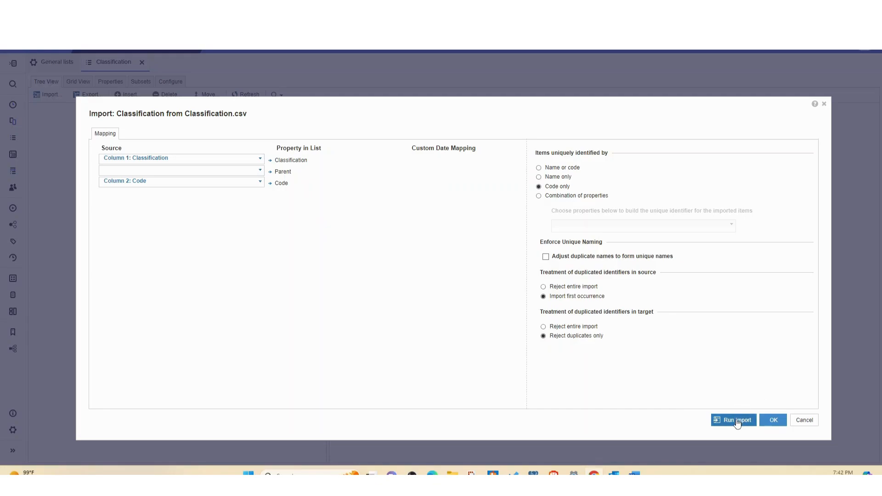
{"action": "left_click", "coordinate": [733, 420]}
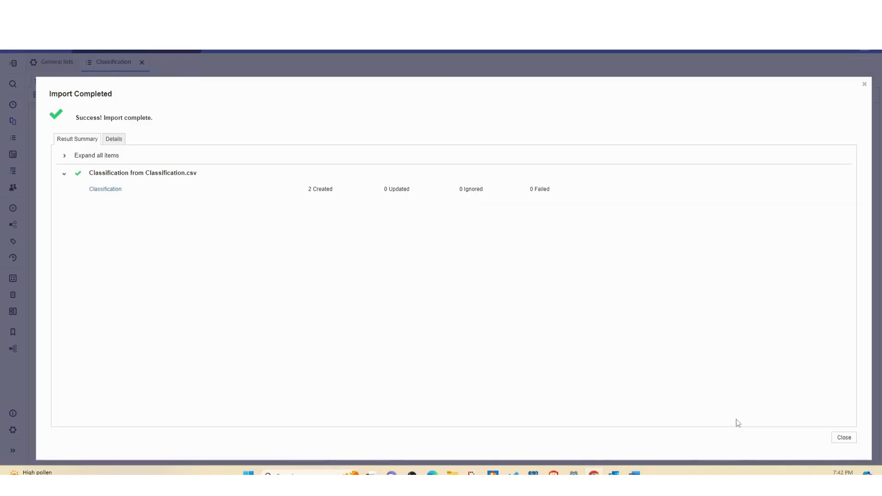
{"action": "mouse_move", "coordinate": [863, 119]}
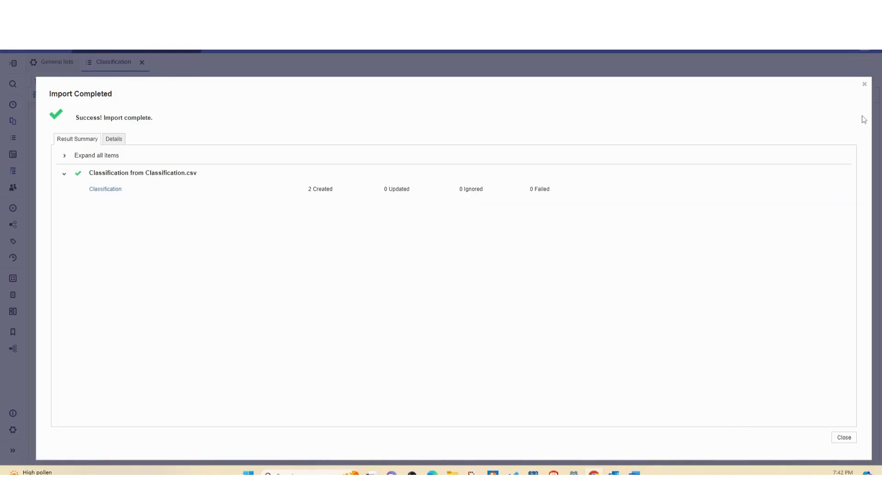
Dismiss the import summary and refresh to show Full - Time and Part - Time.
{"action": "left_click", "coordinate": [843, 438]}
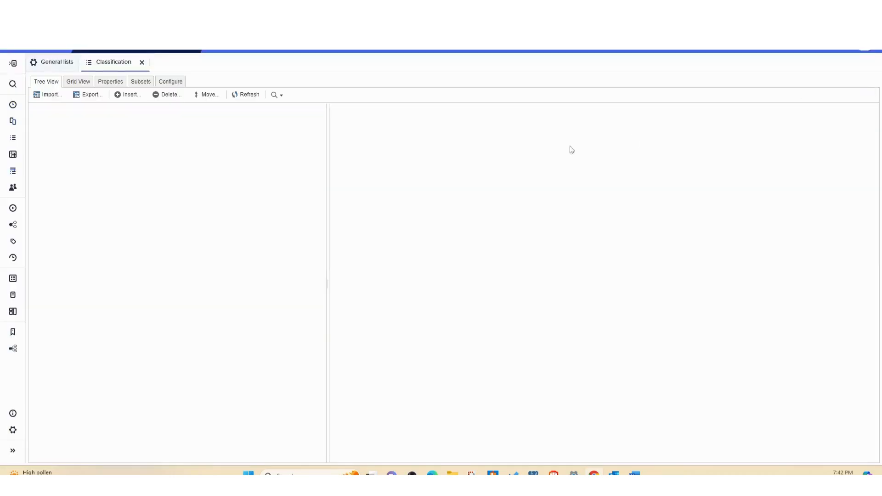
{"action": "left_click", "coordinate": [59, 123]}
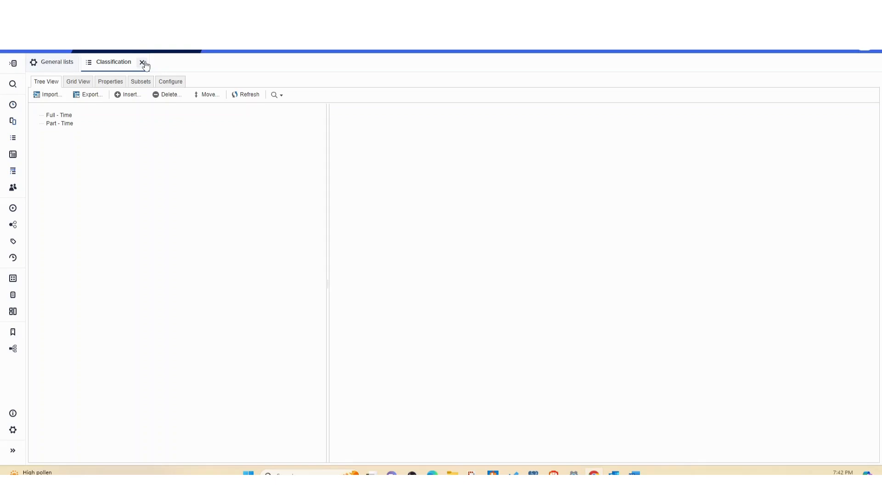
Rename the S3 Students list to 'S3 Students#' in General lists.
{"action": "left_click", "coordinate": [143, 62]}
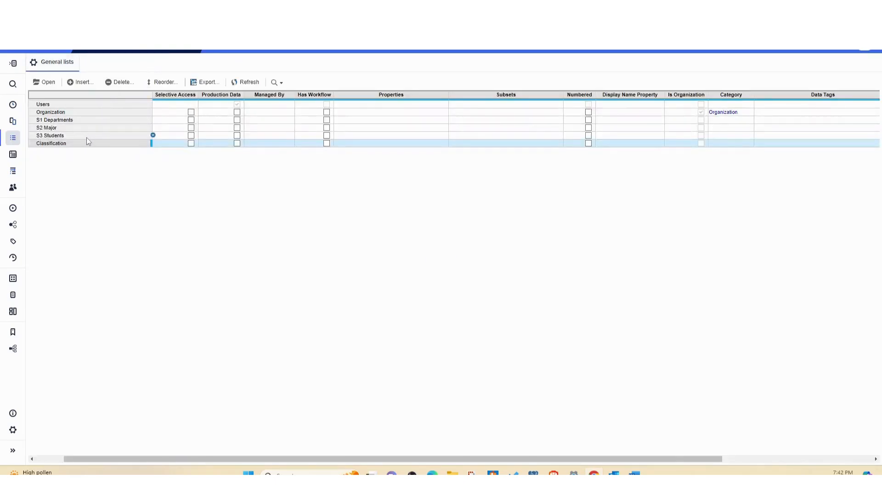
{"action": "left_click", "coordinate": [67, 136]}
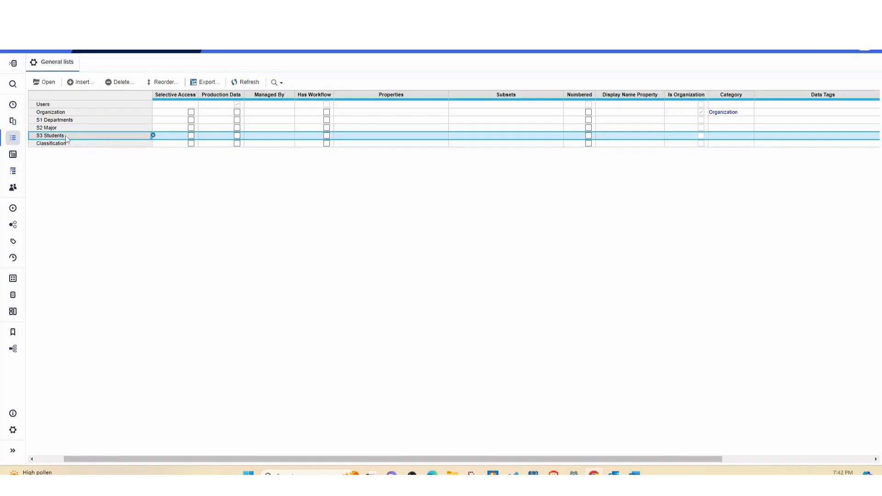
{"action": "mouse_move", "coordinate": [69, 138]}
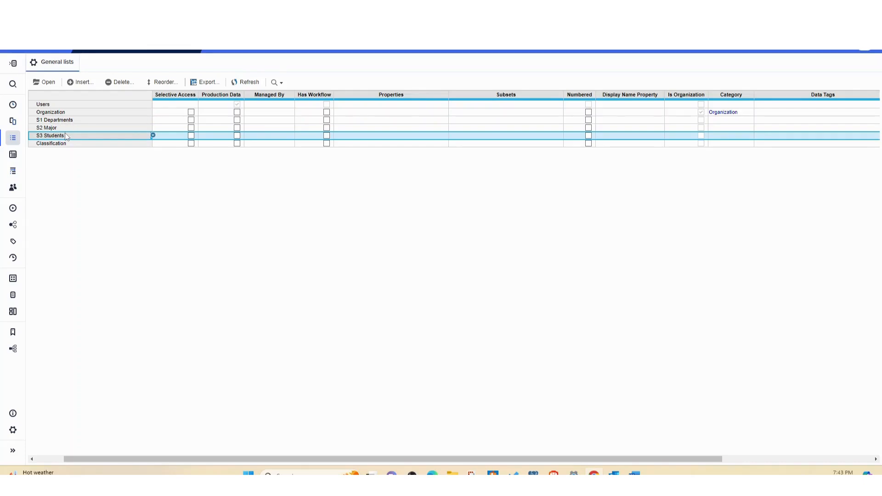
{"action": "double_click", "coordinate": [50, 136]}
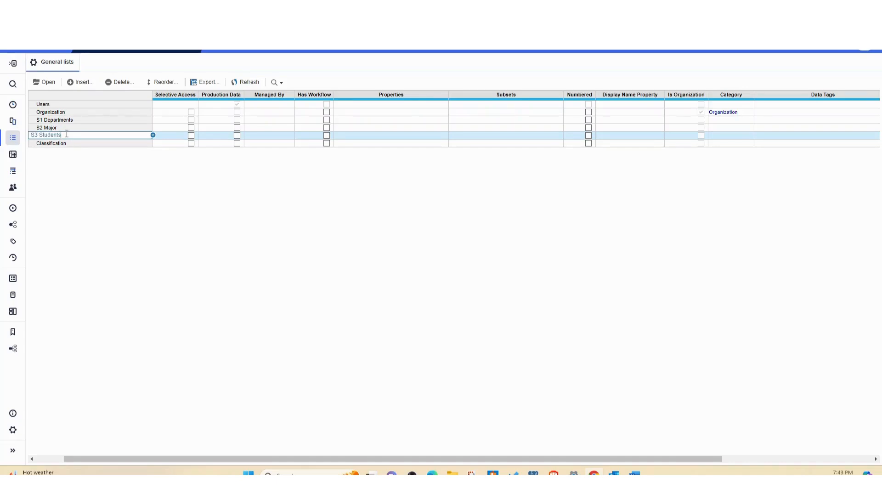
{"action": "type", "text": "#"}
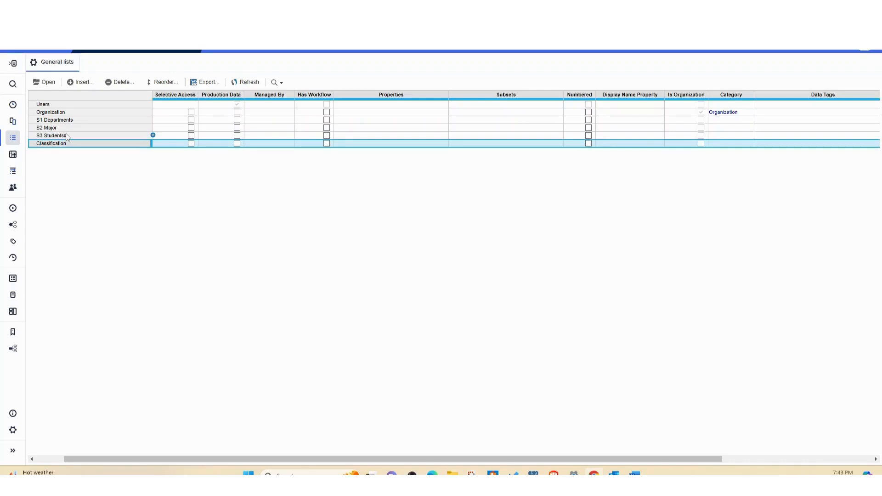
{"action": "left_click", "coordinate": [52, 136]}
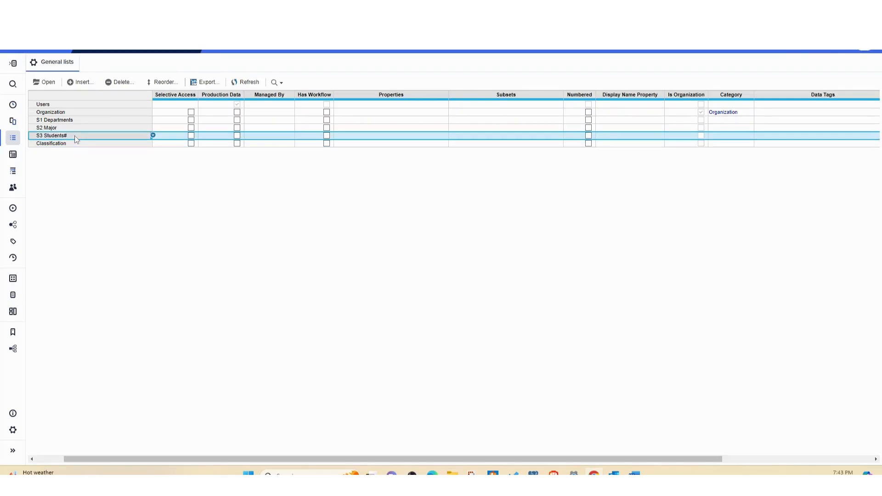
{"action": "mouse_move", "coordinate": [538, 139]}
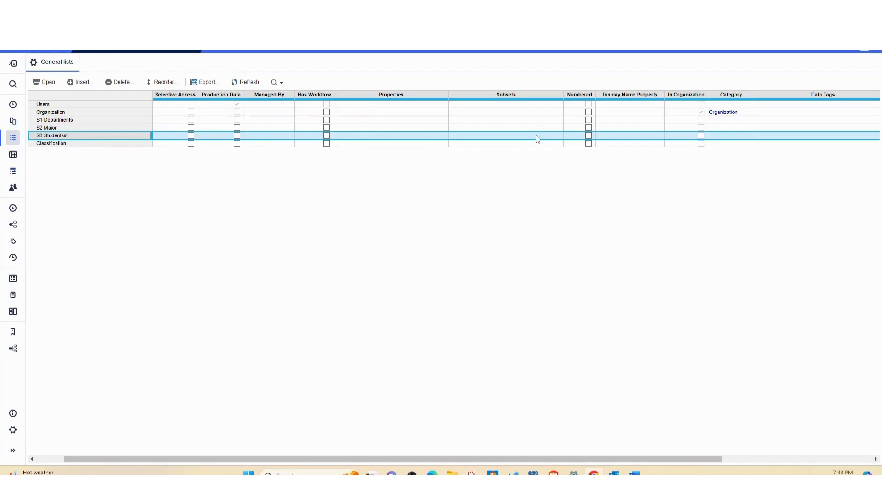
Mark S3 Students# as a numbered list.
{"action": "left_click", "coordinate": [588, 136]}
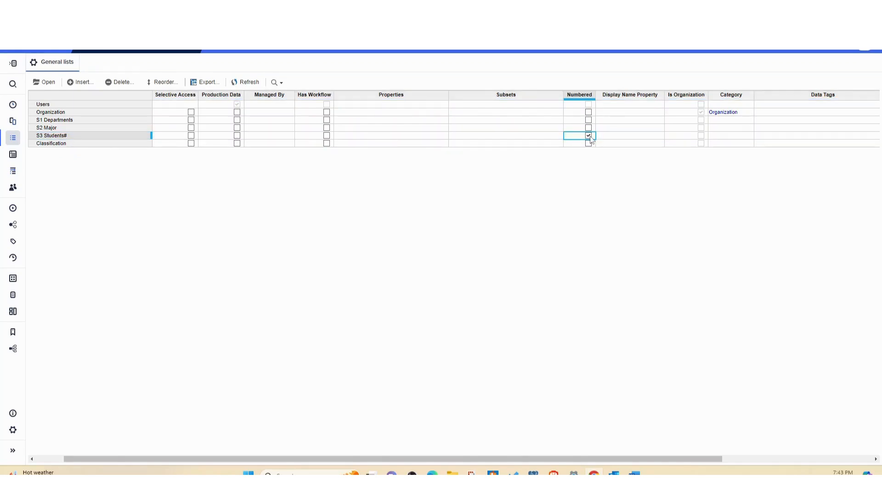
{"action": "left_click", "coordinate": [51, 136]}
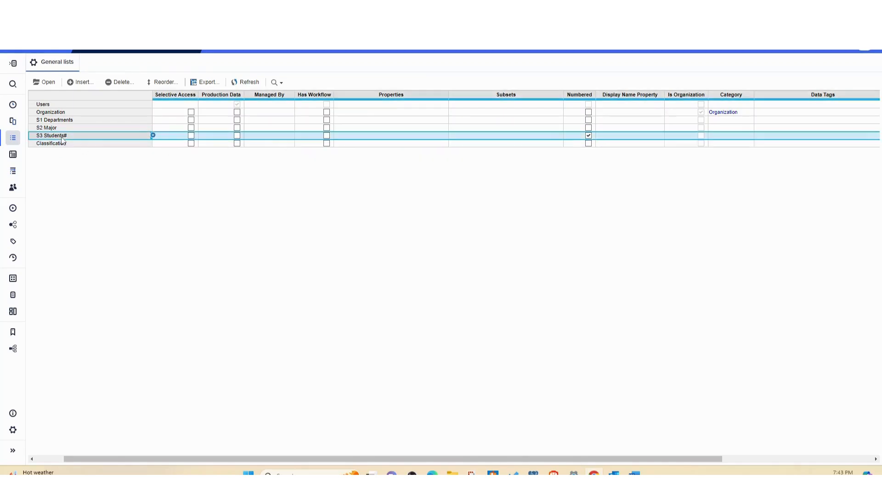
Add a 'Display Name' property at the start of S3 Students#'s properties.
{"action": "double_click", "coordinate": [52, 136]}
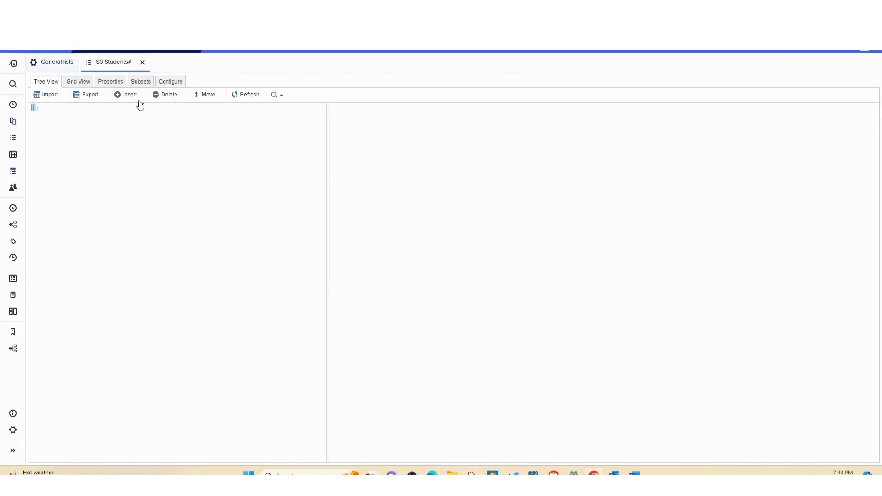
{"action": "left_click", "coordinate": [111, 81]}
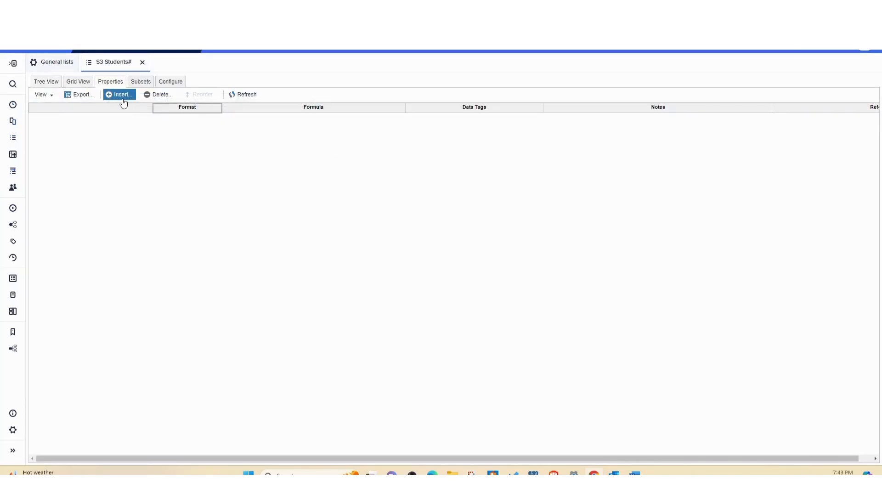
{"action": "left_click", "coordinate": [118, 93]}
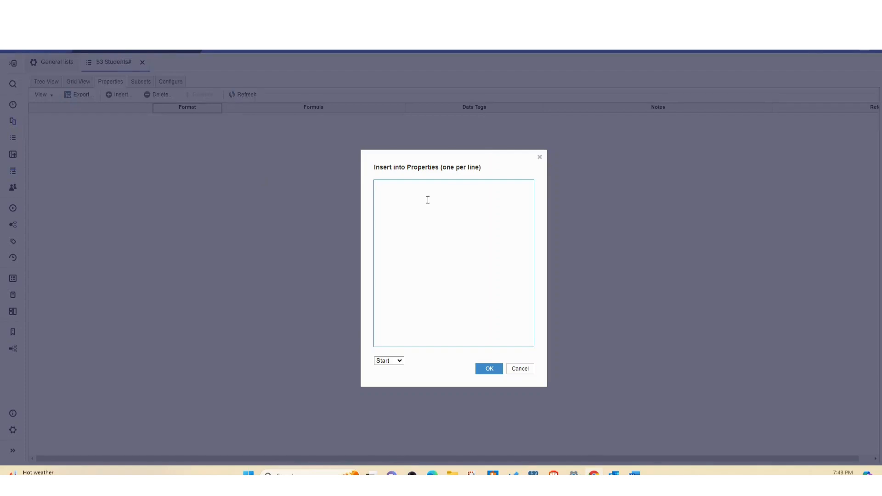
{"action": "type", "text": "Display Name"}
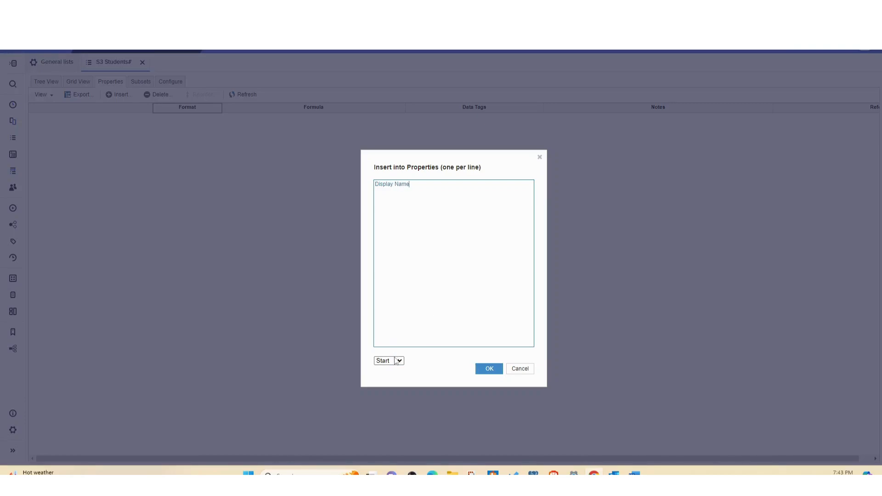
{"action": "left_click", "coordinate": [388, 360]}
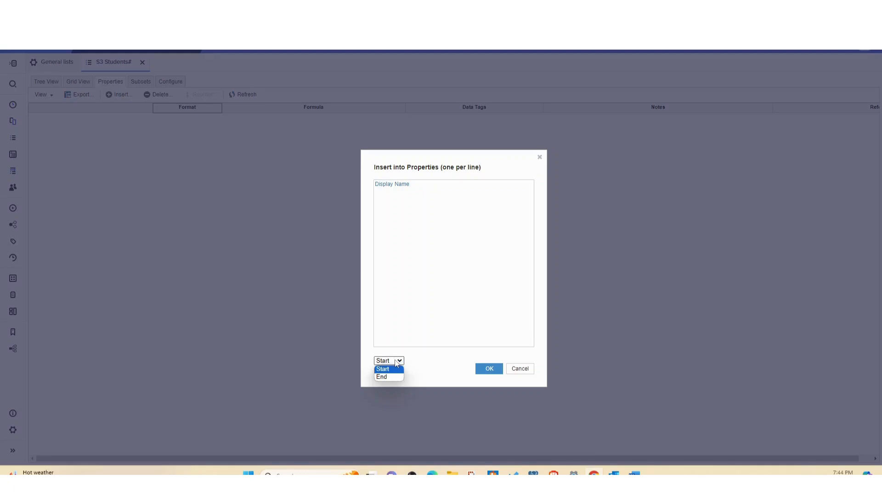
{"action": "left_click", "coordinate": [382, 370]}
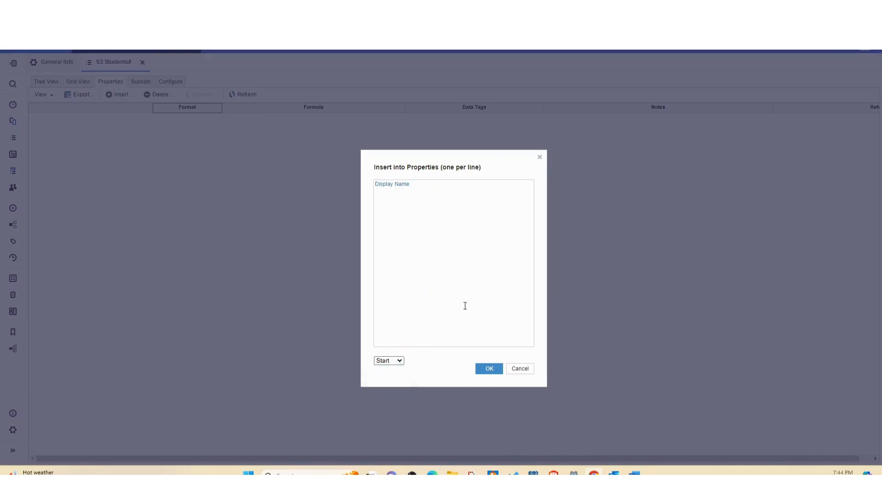
{"action": "left_click", "coordinate": [488, 368]}
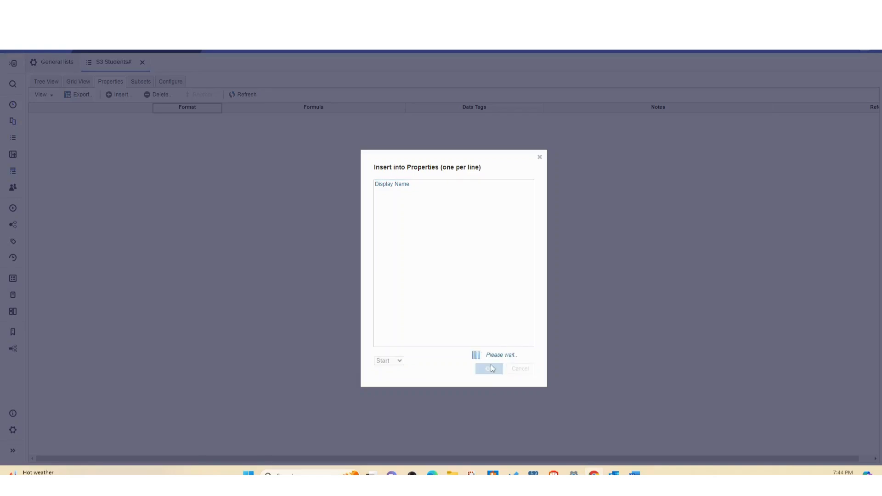
{"action": "left_click", "coordinate": [488, 369]}
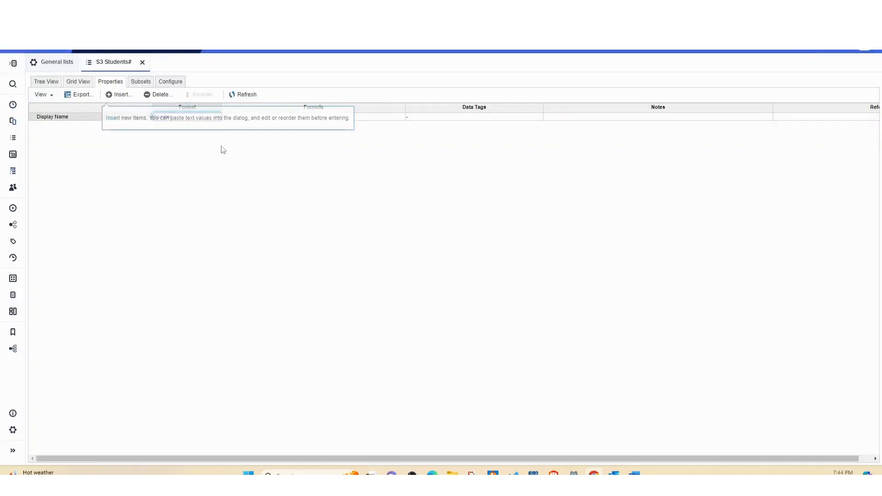
Format the Display Name property as Text instead of Number.
{"action": "left_click", "coordinate": [186, 116]}
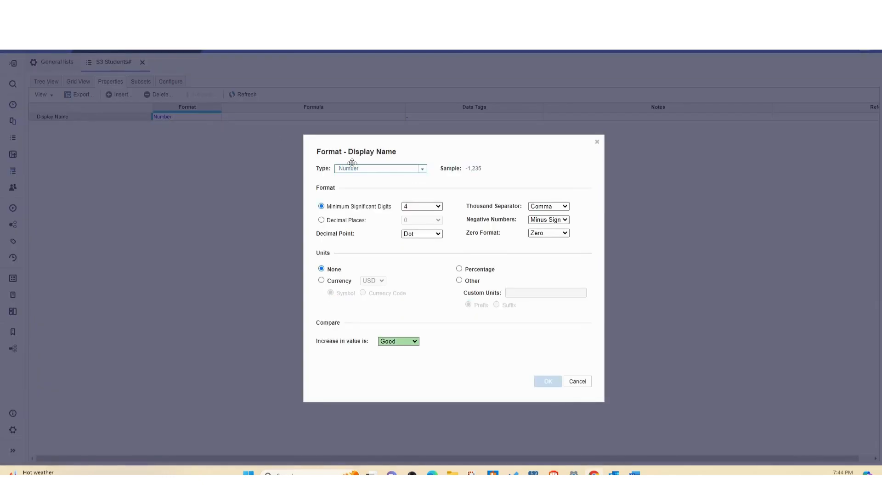
{"action": "left_click", "coordinate": [422, 169]}
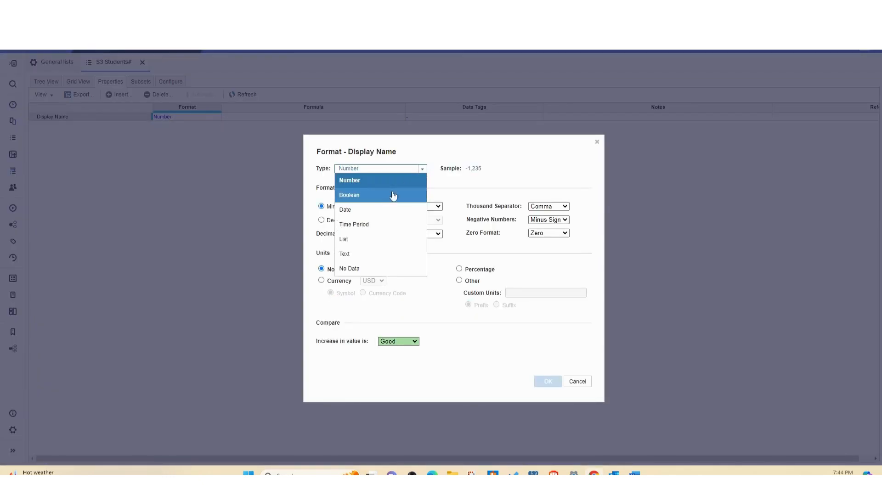
{"action": "left_click", "coordinate": [344, 254]}
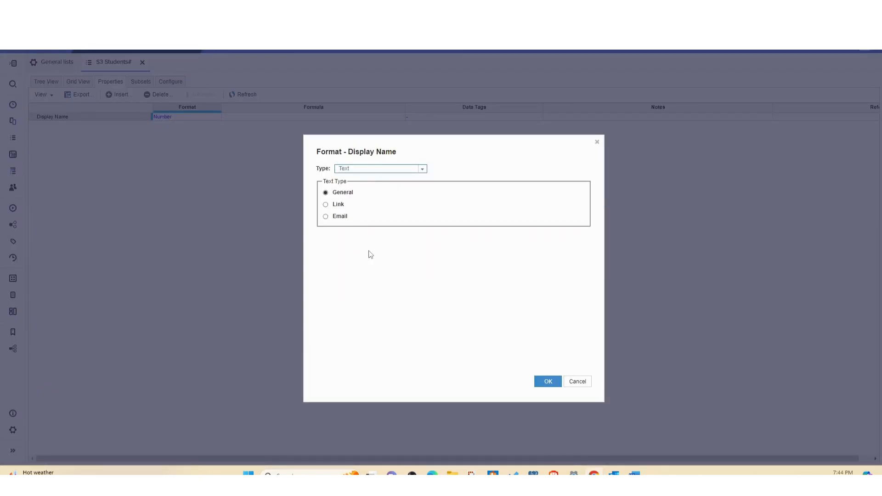
{"action": "left_click", "coordinate": [546, 382]}
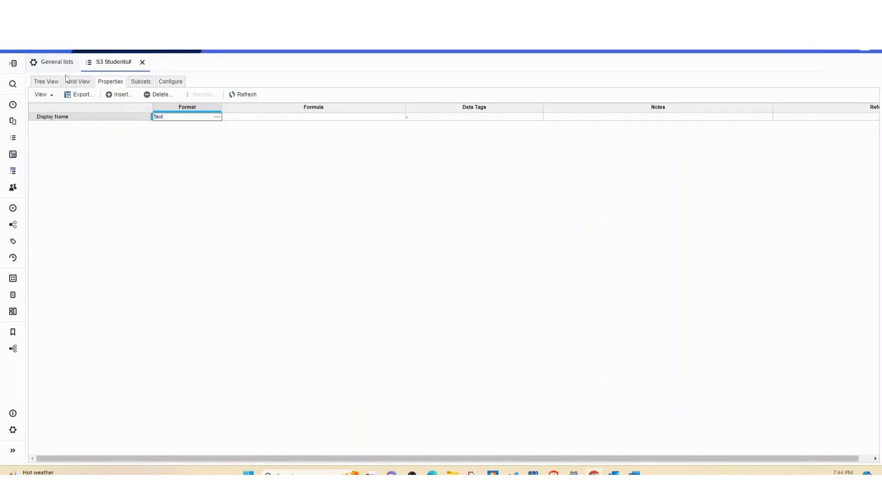
{"action": "mouse_move", "coordinate": [12, 137]}
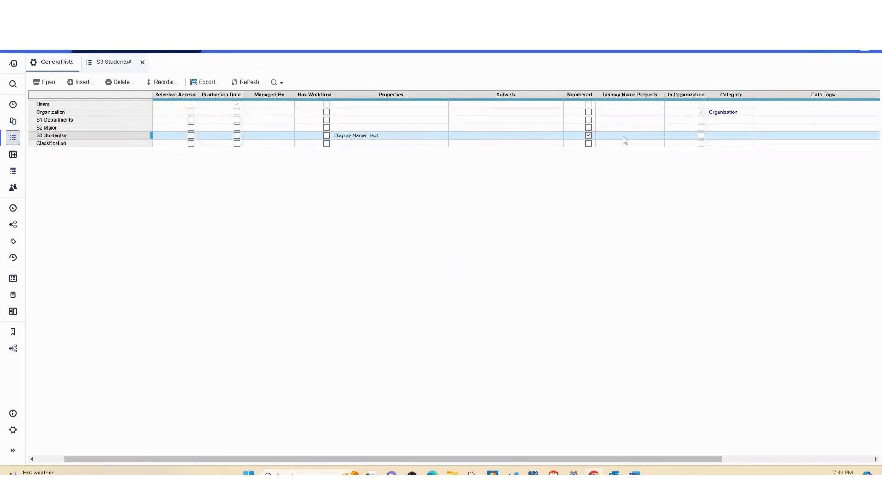
Set Display Name as S3 Students#'s display name property and view its grid.
{"action": "left_click", "coordinate": [628, 136]}
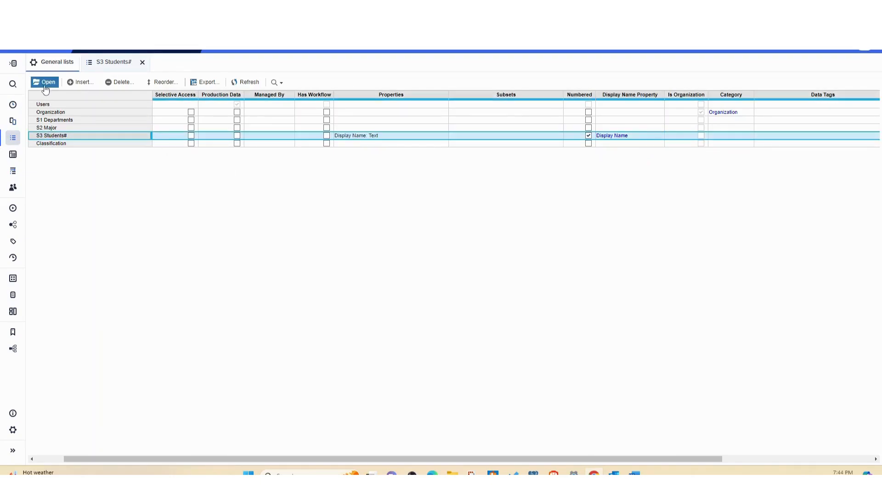
{"action": "left_click", "coordinate": [46, 82]}
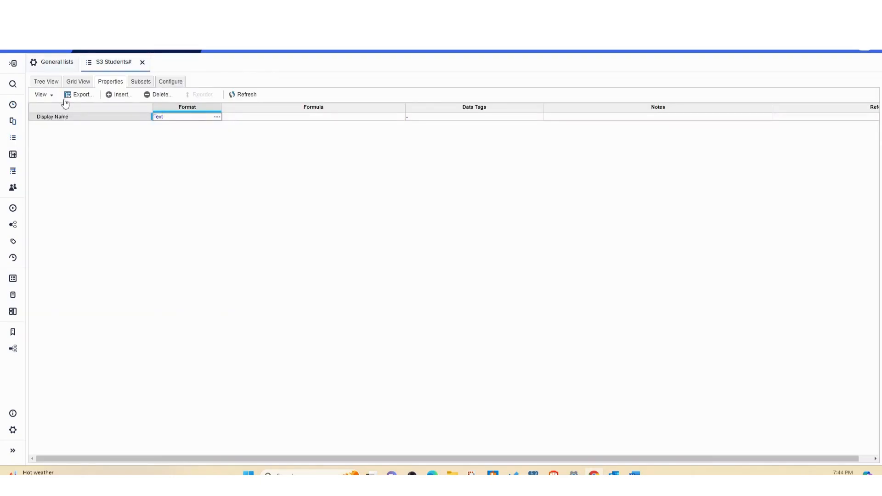
{"action": "left_click", "coordinate": [46, 81]}
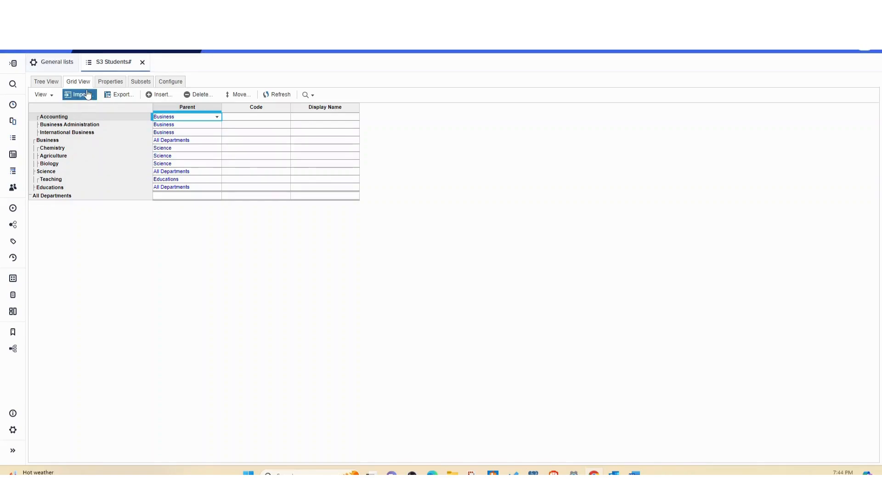
Upload Students.csv as the import source for S3 Students# and continue to mapping.
{"action": "left_click", "coordinate": [81, 93]}
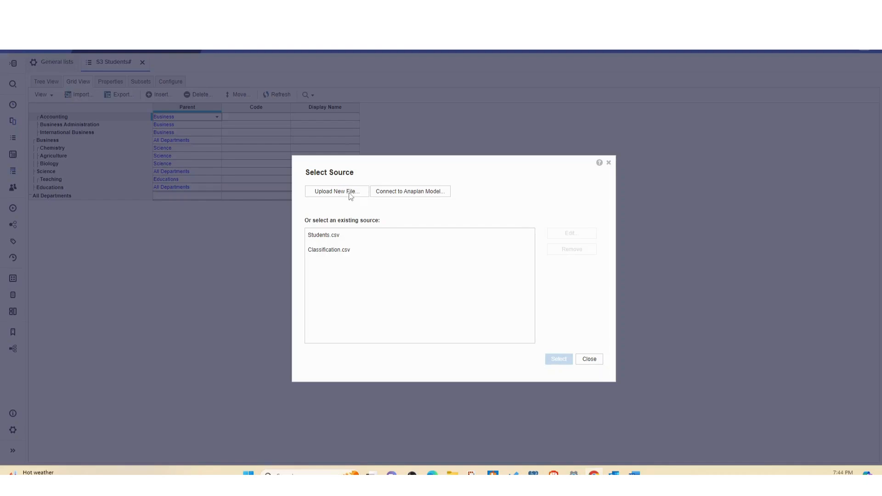
{"action": "left_click", "coordinate": [337, 191]}
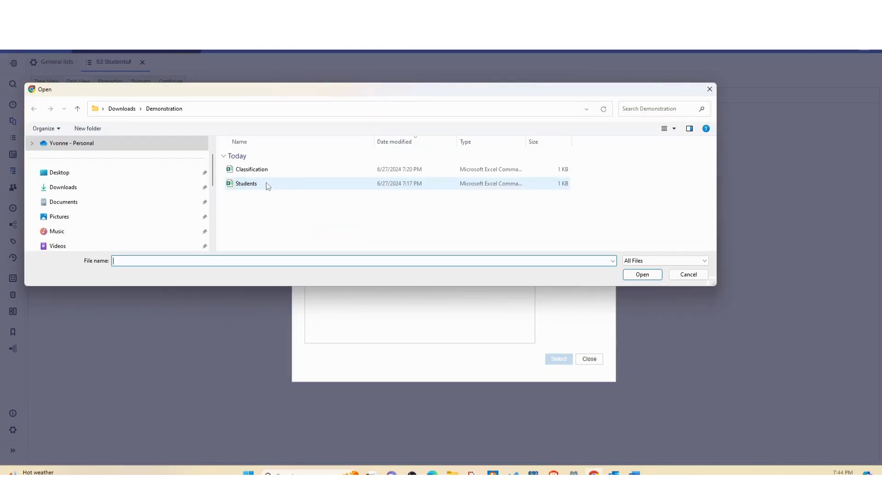
{"action": "double_click", "coordinate": [246, 184]}
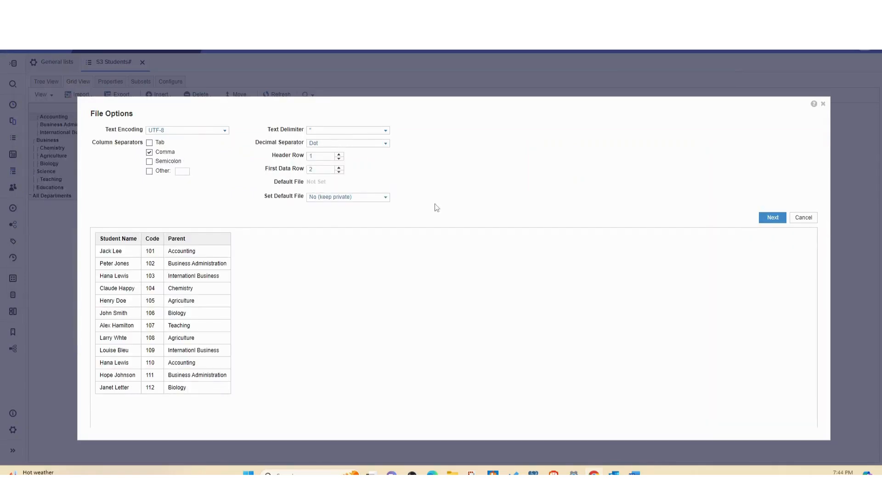
{"action": "left_click", "coordinate": [772, 218]}
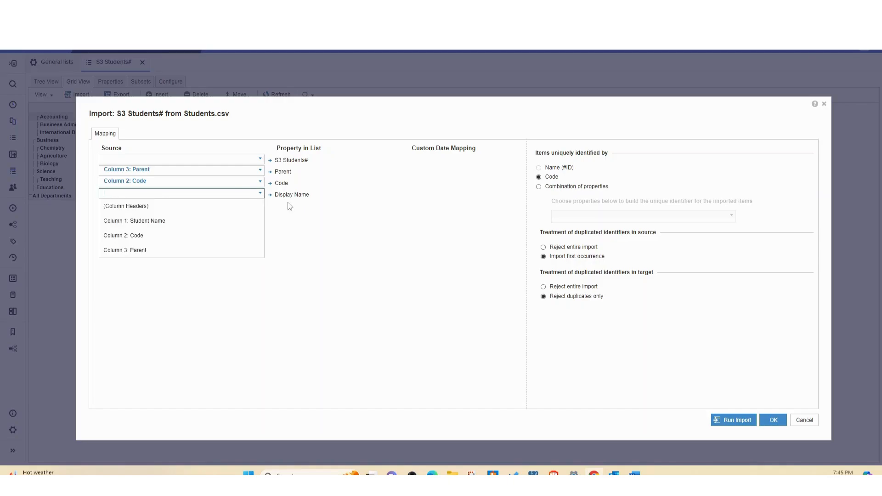
{"action": "mouse_move", "coordinate": [181, 221]}
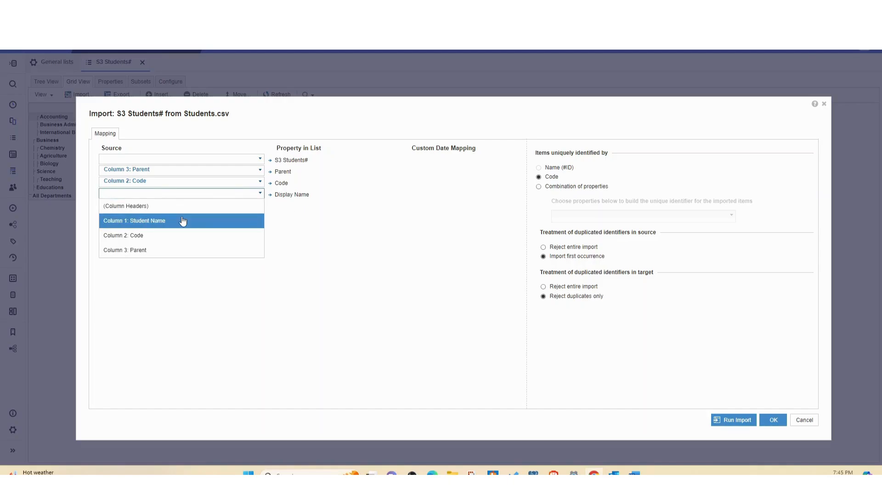
Map the Student Name column to the Display Name property.
{"action": "left_click", "coordinate": [135, 221]}
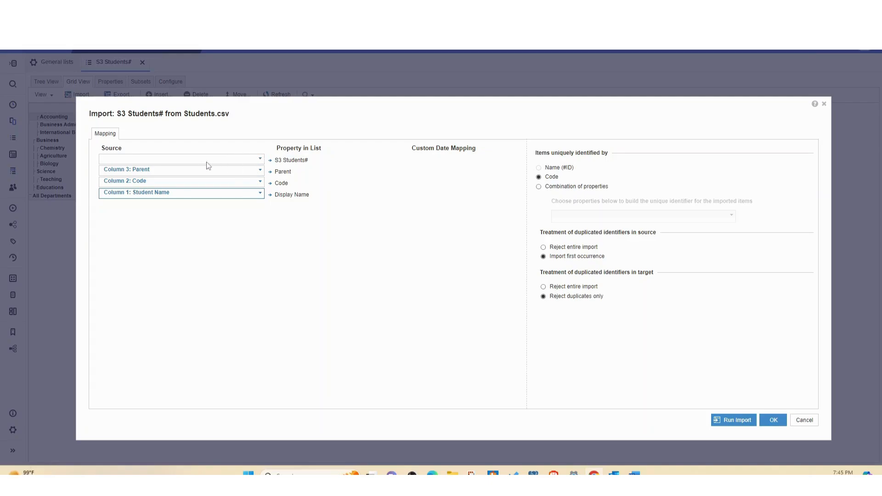
{"action": "mouse_move", "coordinate": [251, 162]}
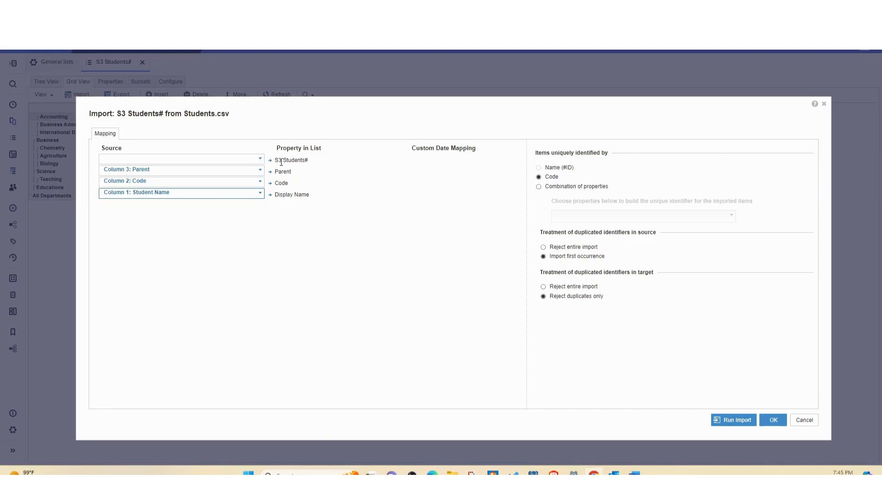
{"action": "mouse_move", "coordinate": [262, 164]}
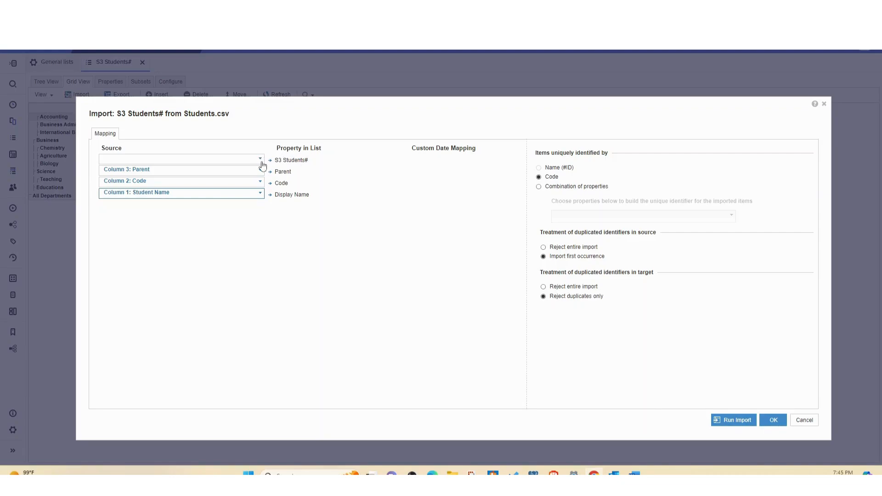
{"action": "mouse_move", "coordinate": [639, 376]}
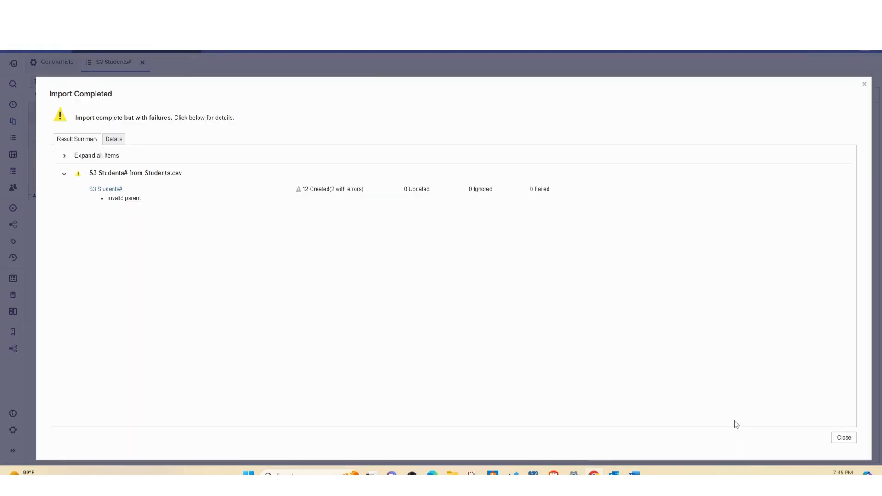
{"action": "mouse_move", "coordinate": [116, 165]}
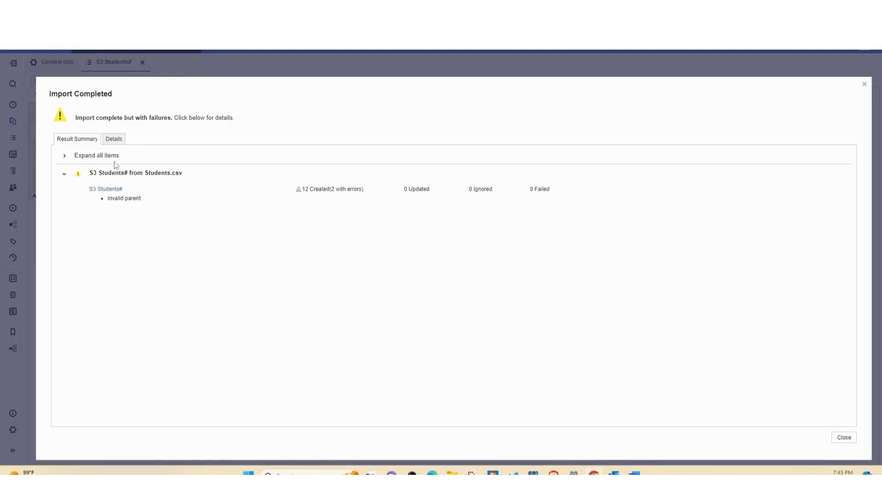
{"action": "left_click", "coordinate": [113, 139]}
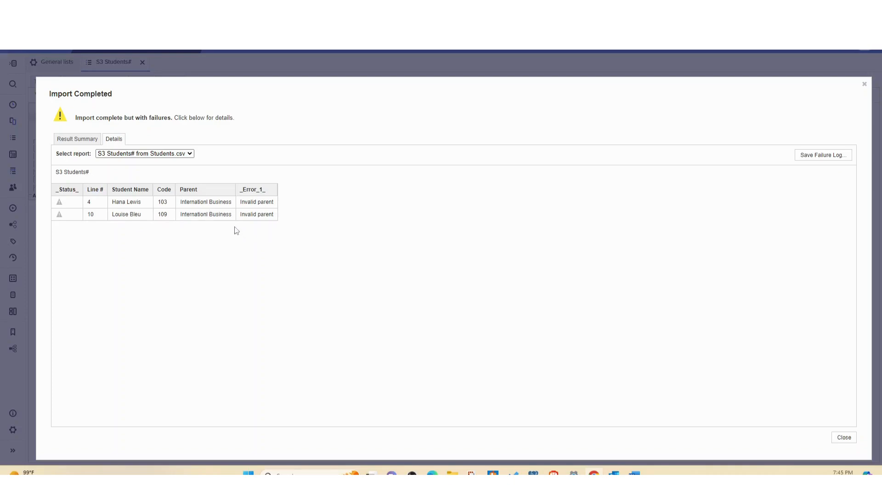
{"action": "mouse_move", "coordinate": [208, 211]}
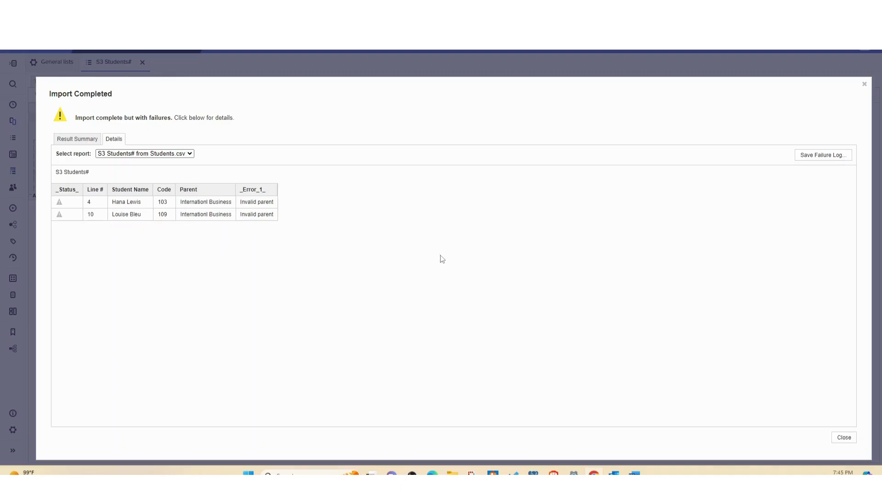
{"action": "mouse_move", "coordinate": [254, 238]}
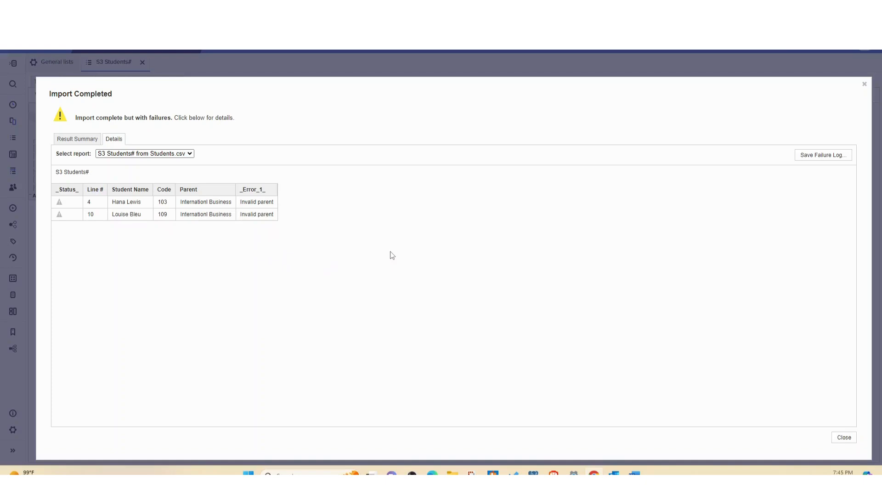
{"action": "mouse_move", "coordinate": [847, 98]}
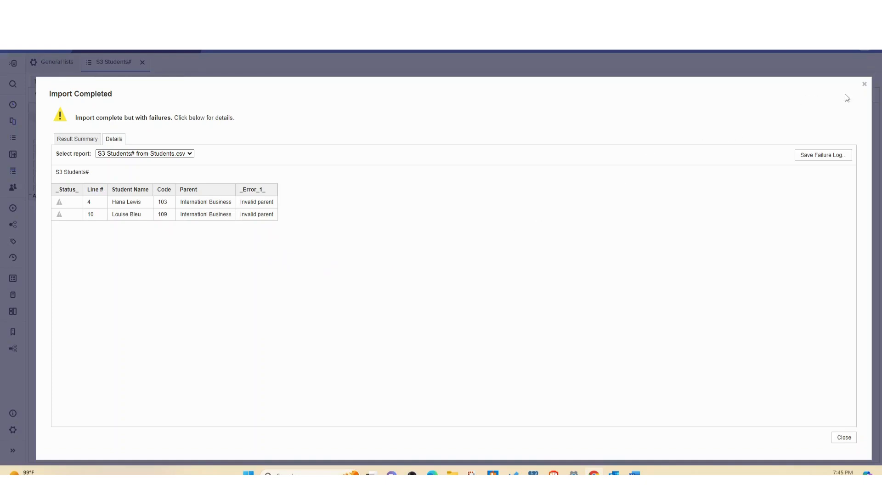
{"action": "mouse_move", "coordinate": [865, 85]}
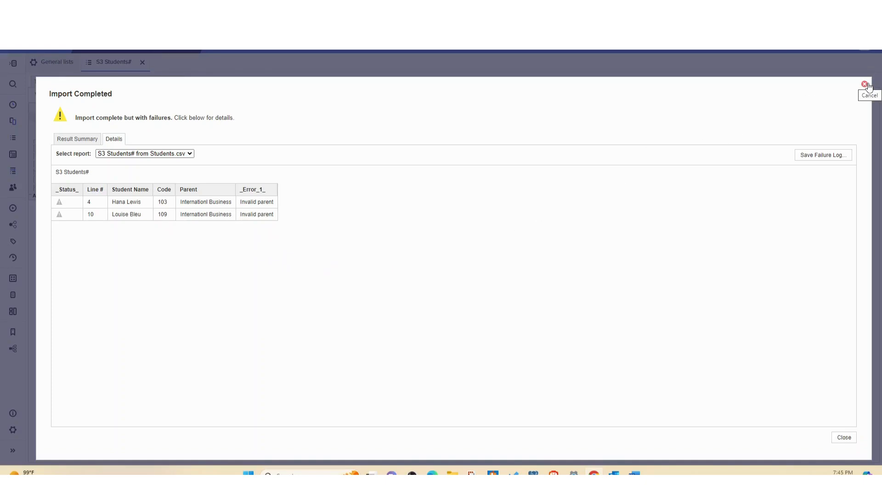
{"action": "left_click", "coordinate": [866, 84]}
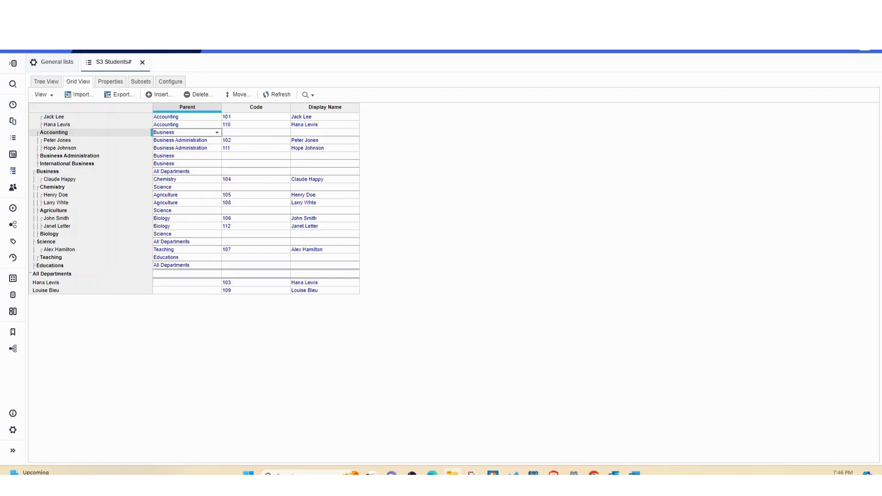
{"action": "mouse_move", "coordinate": [91, 403]}
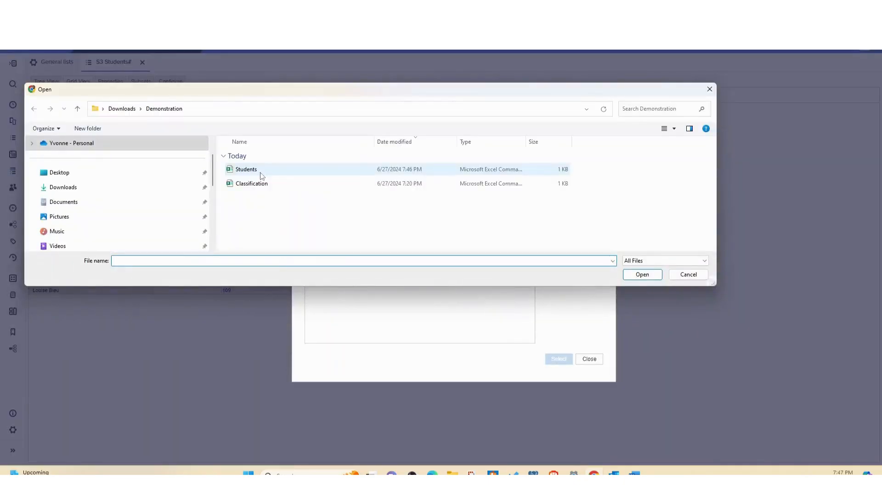
Re-run the Students.csv import into S3 Students# with the existing file options and mapping.
{"action": "double_click", "coordinate": [246, 169]}
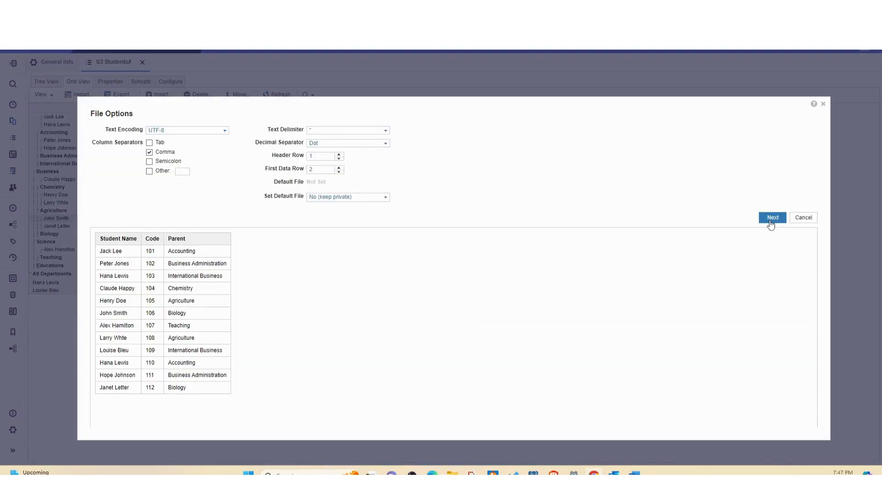
{"action": "left_click", "coordinate": [773, 218]}
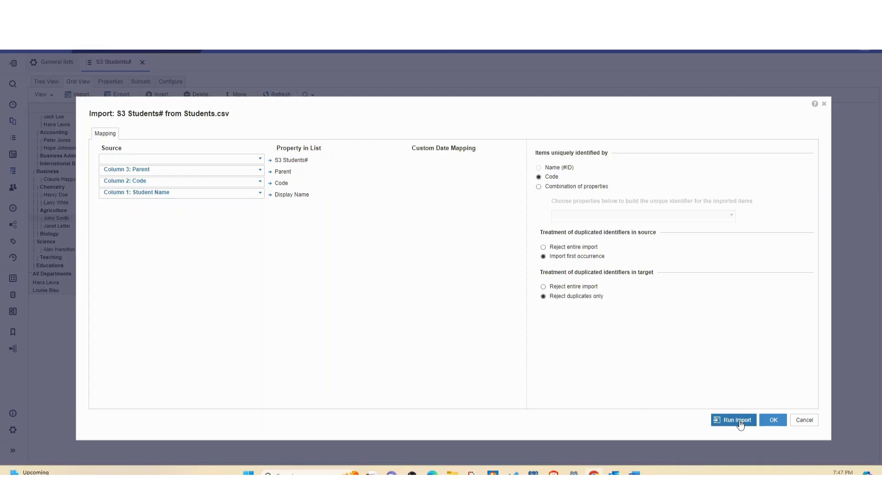
{"action": "left_click", "coordinate": [733, 420]}
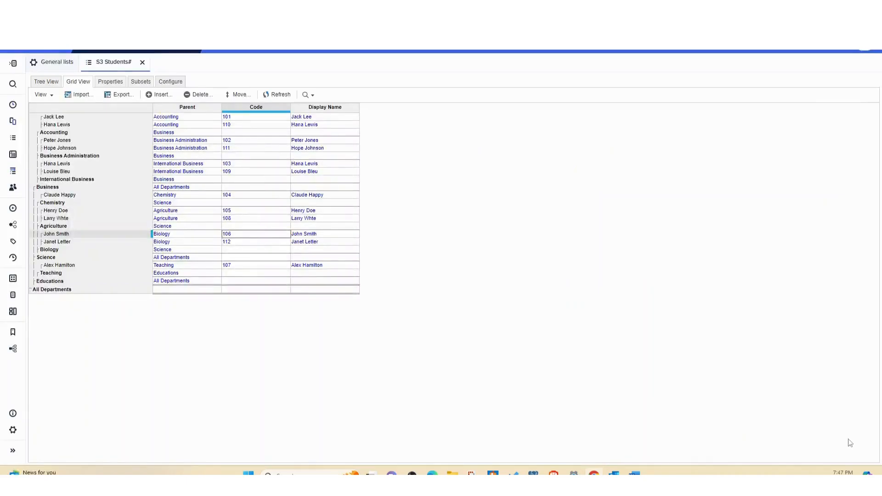
{"action": "mouse_move", "coordinate": [154, 328]}
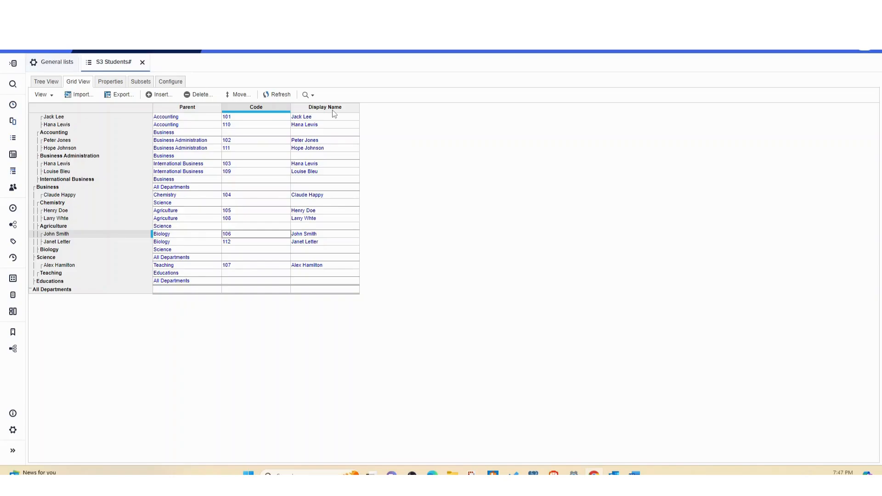
{"action": "mouse_move", "coordinate": [312, 121]}
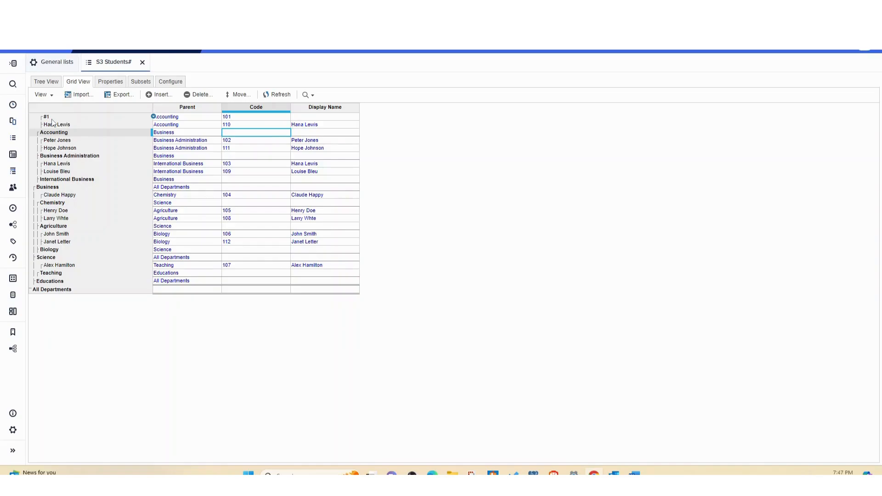
{"action": "left_click", "coordinate": [325, 117]}
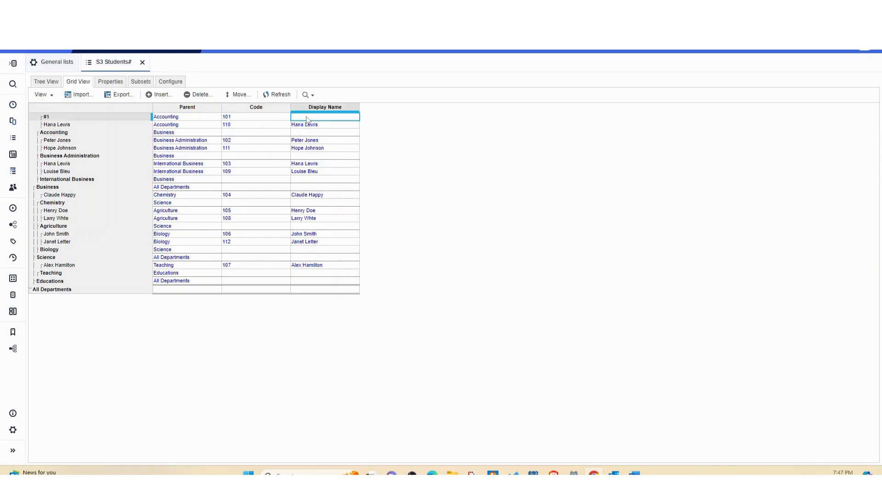
{"action": "type", "text": "Jack Lee"}
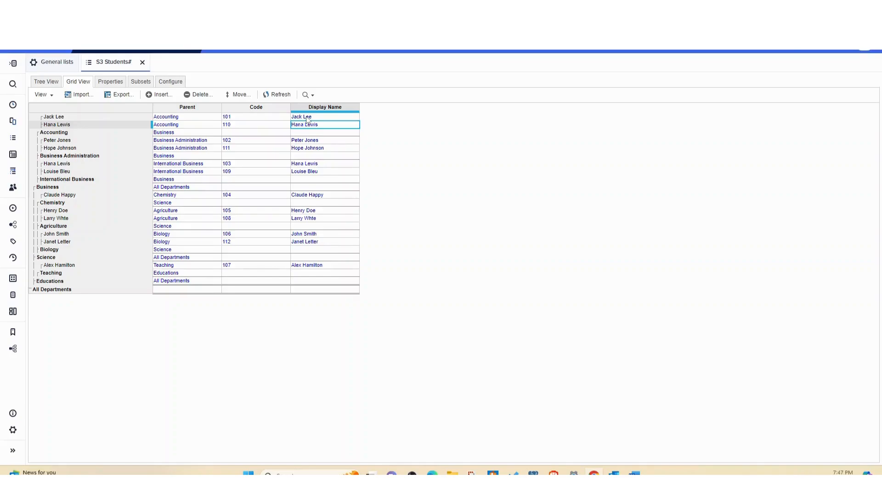
{"action": "left_click", "coordinate": [54, 117]}
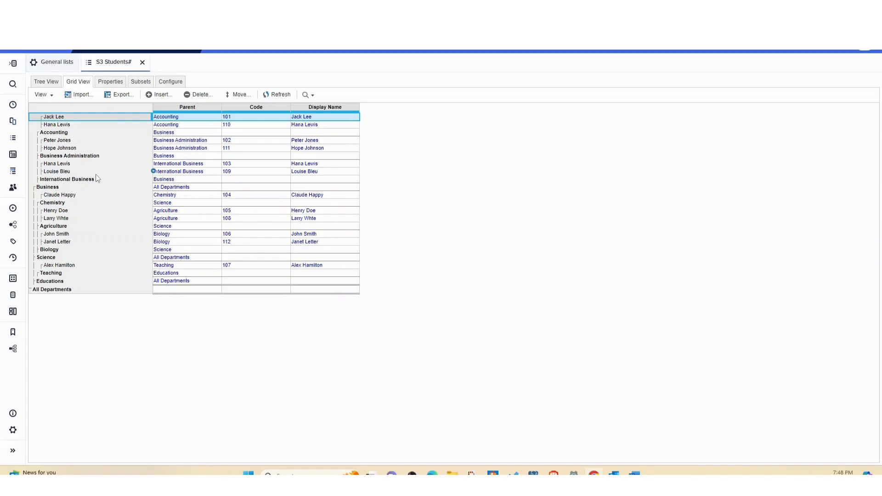
{"action": "left_click", "coordinate": [56, 164]}
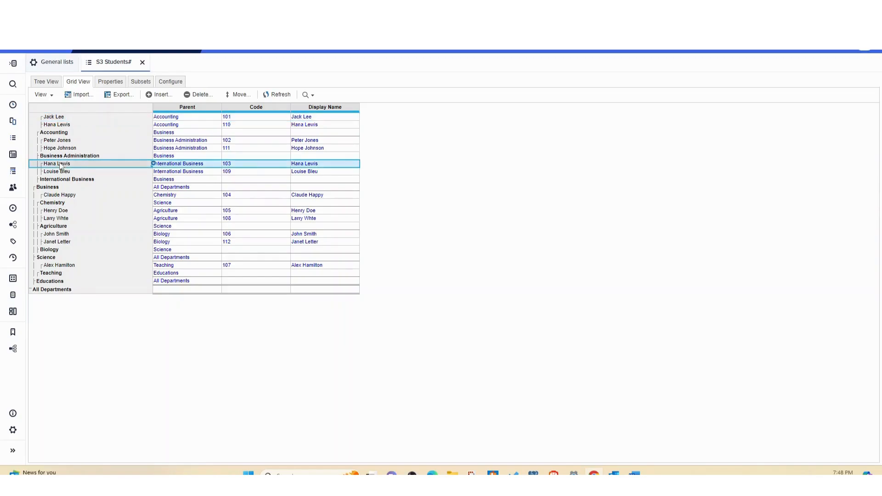
{"action": "mouse_move", "coordinate": [76, 169]}
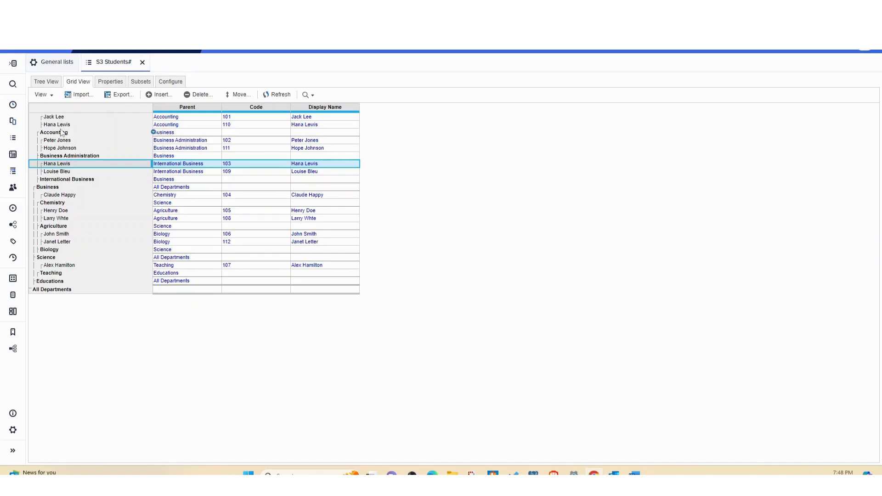
{"action": "left_click", "coordinate": [56, 124]}
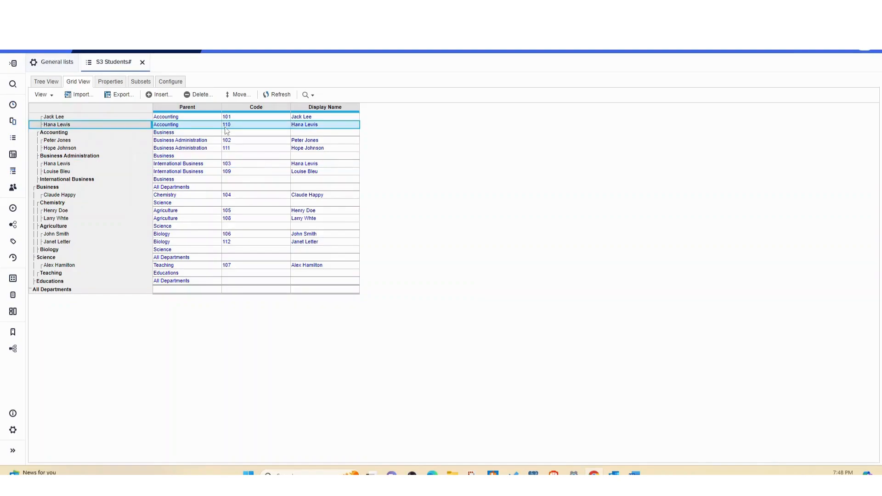
{"action": "left_click", "coordinate": [324, 124]}
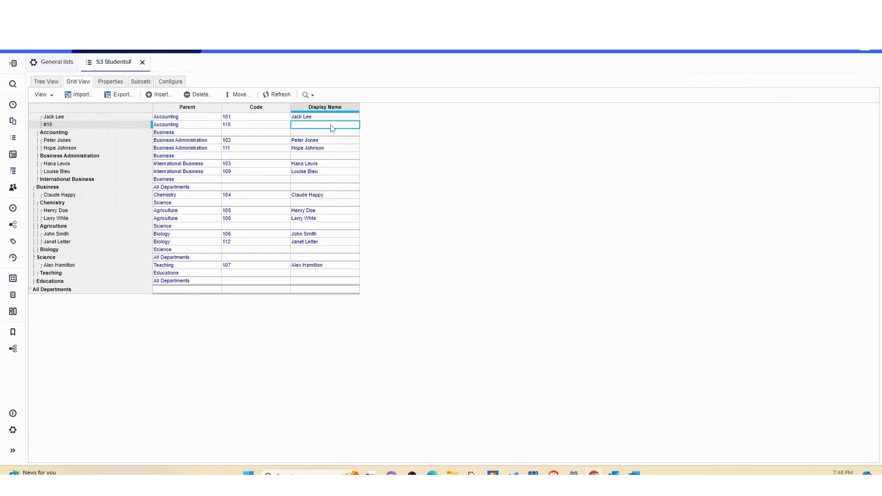
{"action": "type", "text": "Hana Lewis"}
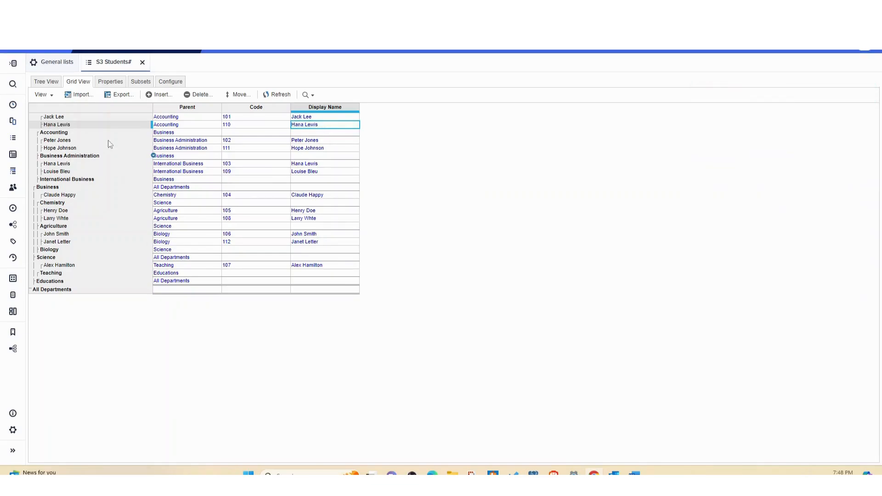
{"action": "left_click", "coordinate": [74, 124]}
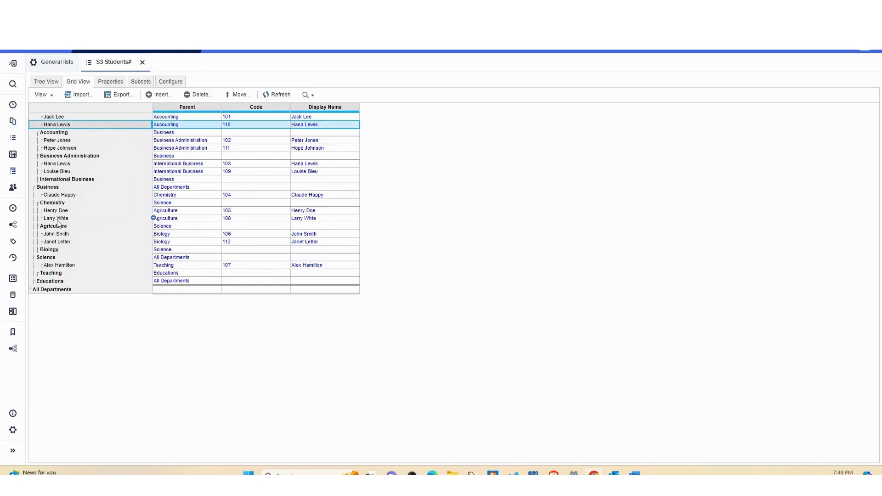
{"action": "left_click", "coordinate": [56, 218]}
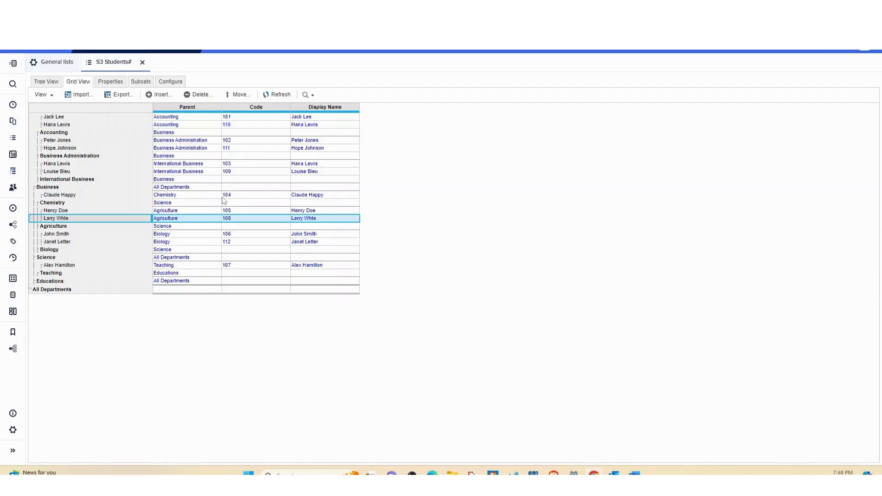